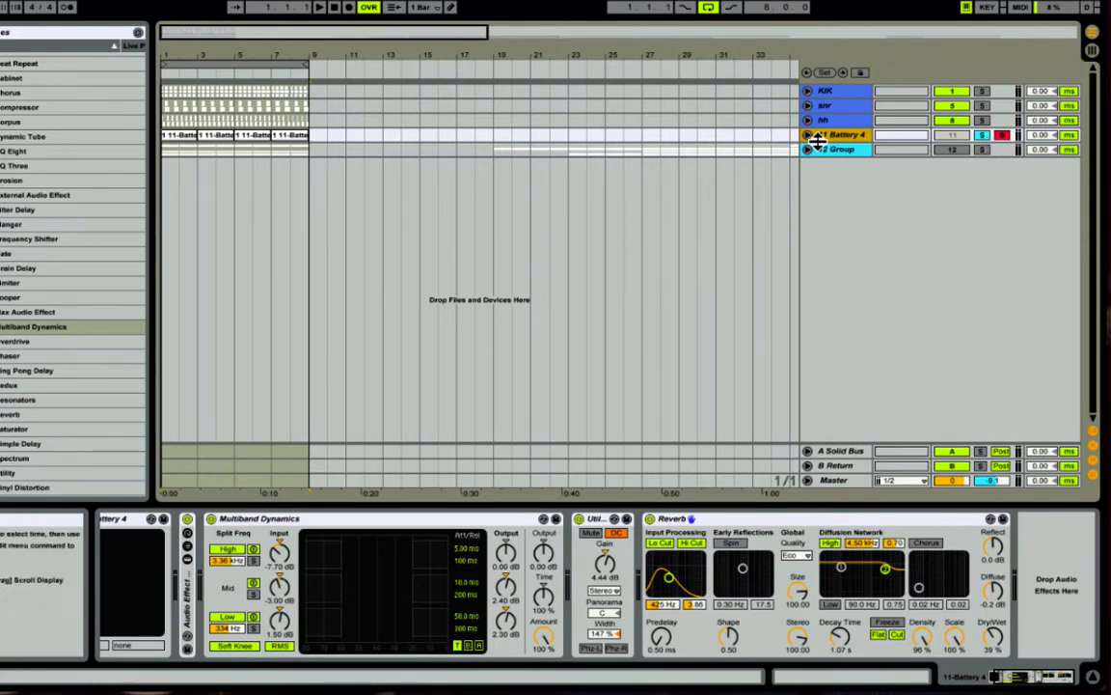
Step: Open the Battery 4 plugin window showing the Bollybounce Kit
{"action": "left_click", "coordinate": [808, 133]}
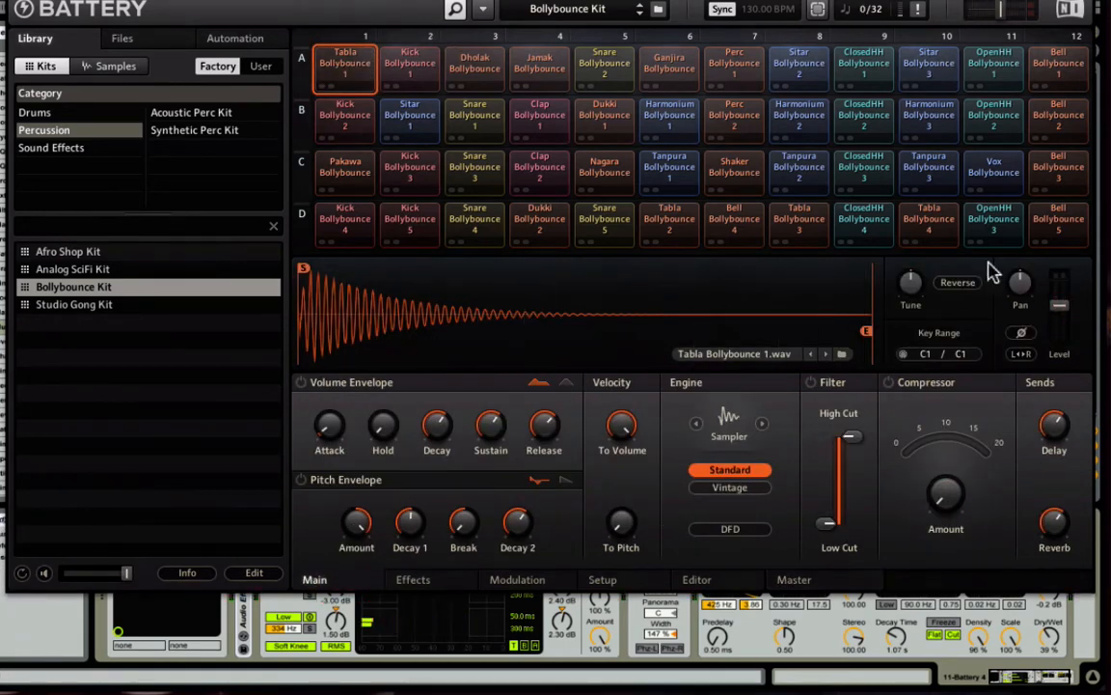
{"action": "mouse_move", "coordinate": [512, 18]}
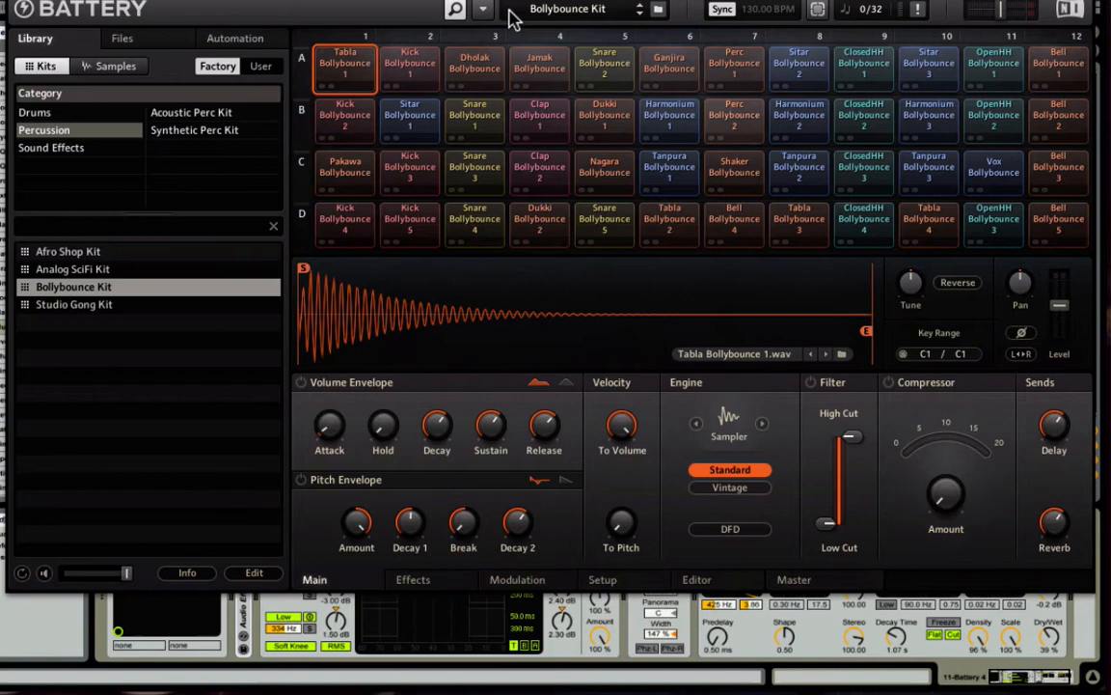
Step: Switch Battery to its Master page with buses, reverb, delay and compressor
{"action": "left_click", "coordinate": [793, 579]}
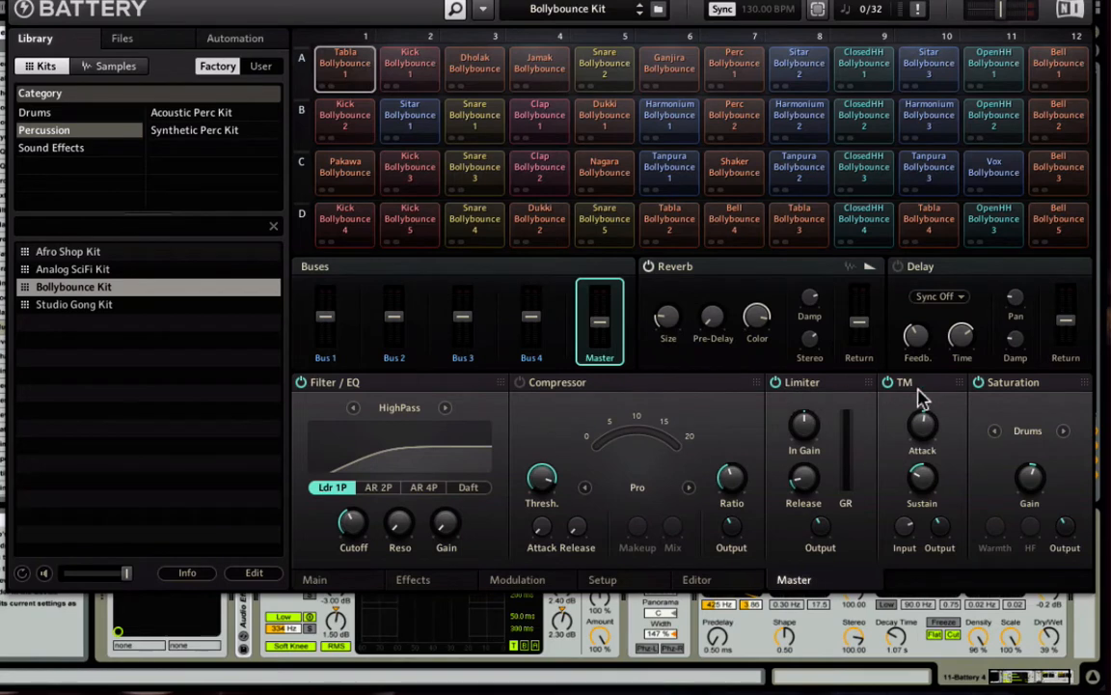
{"action": "mouse_move", "coordinate": [1018, 395]}
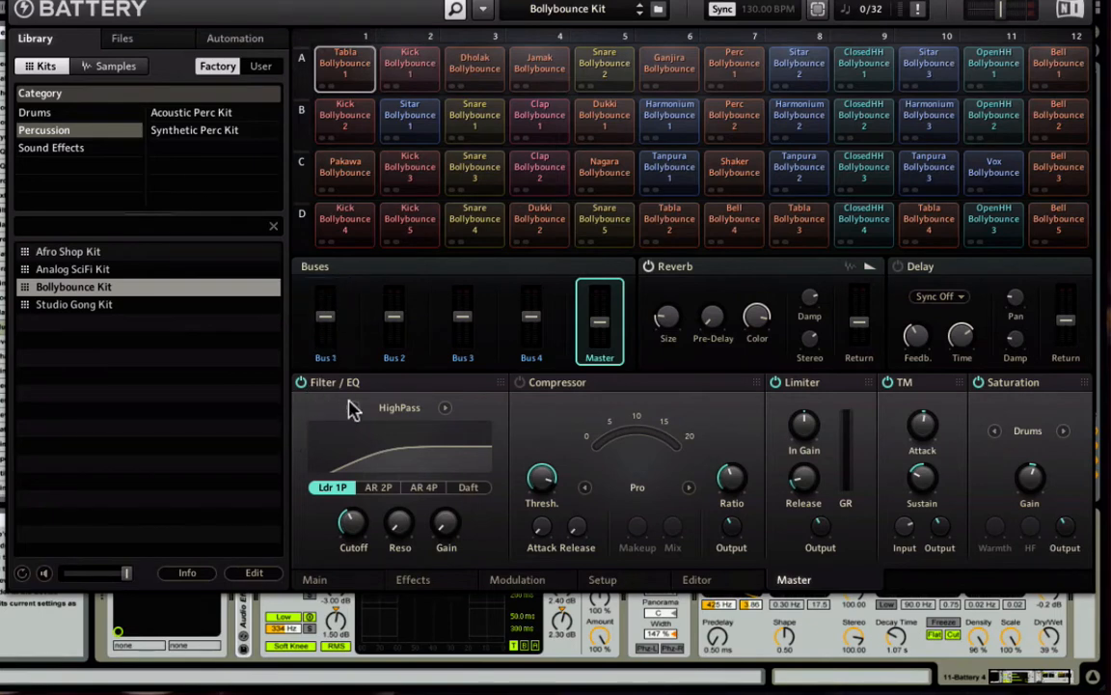
{"action": "mouse_move", "coordinate": [387, 469]}
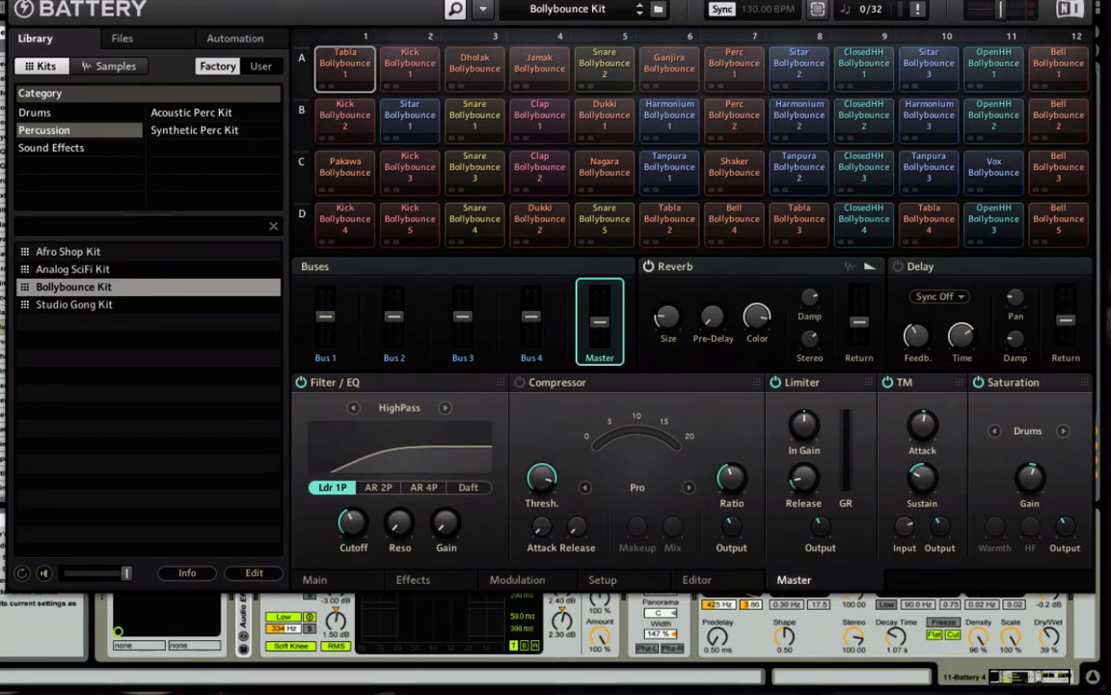
{"action": "mouse_move", "coordinate": [738, 268]}
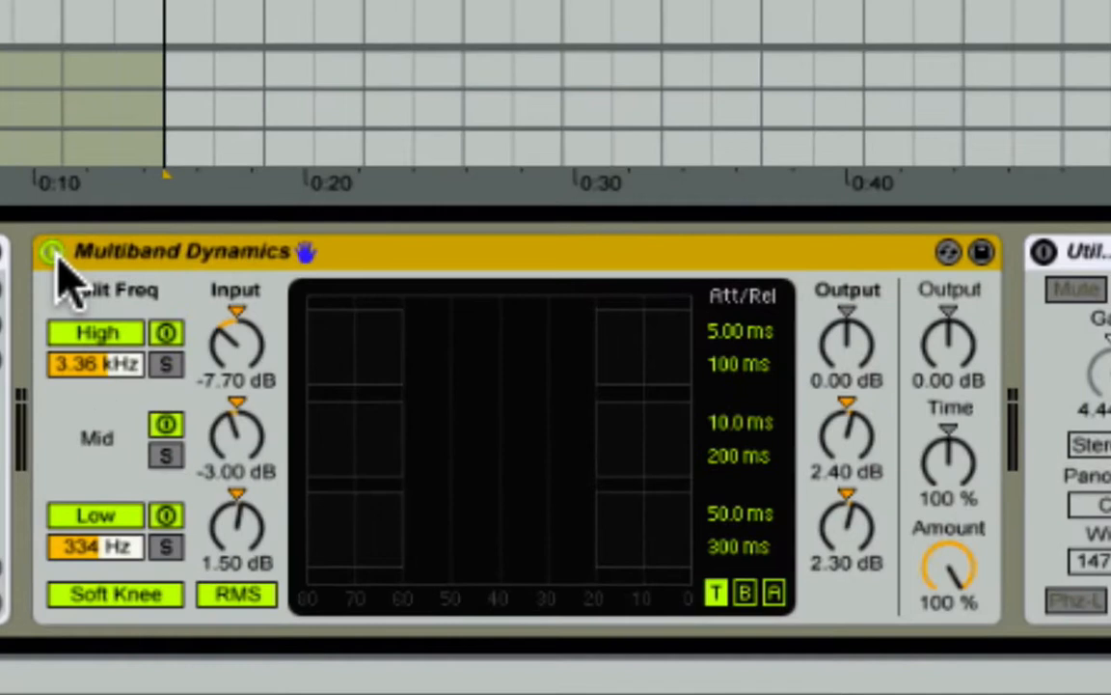
{"action": "left_click", "coordinate": [48, 252]}
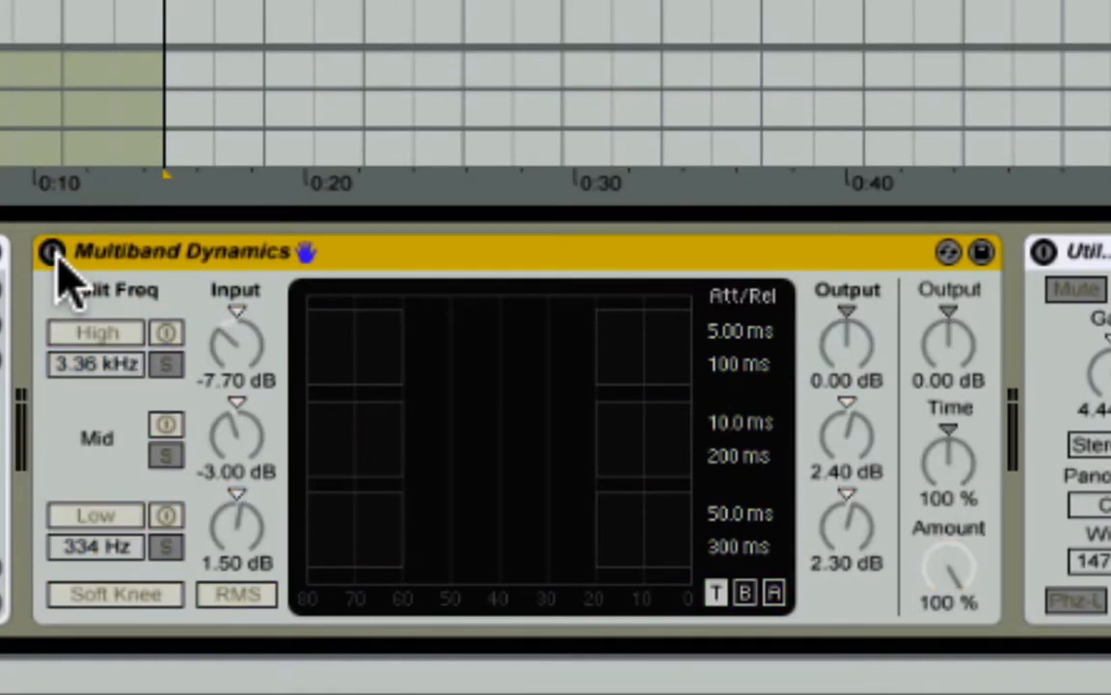
{"action": "left_click", "coordinate": [54, 252]}
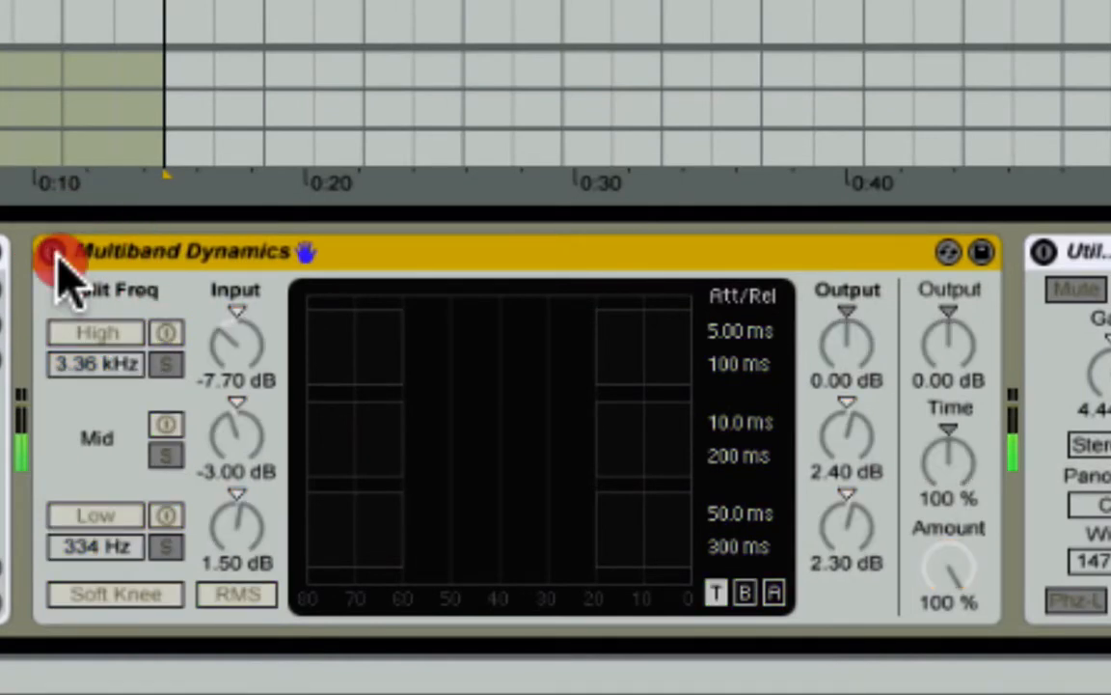
{"action": "left_click", "coordinate": [51, 252]}
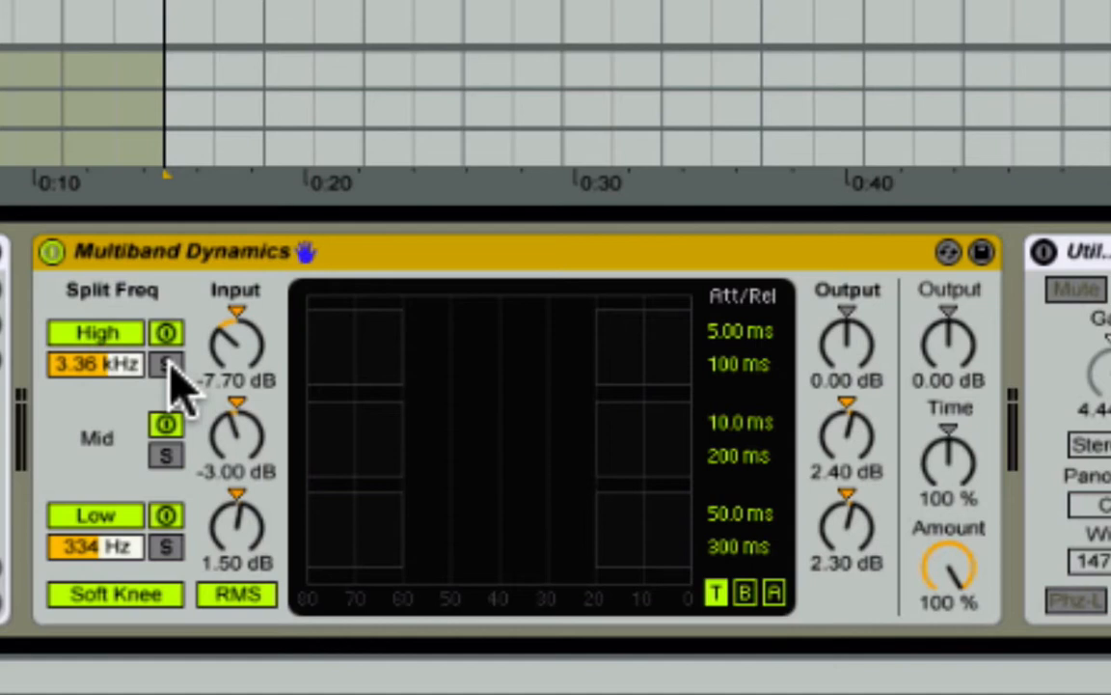
{"action": "left_click", "coordinate": [166, 367]}
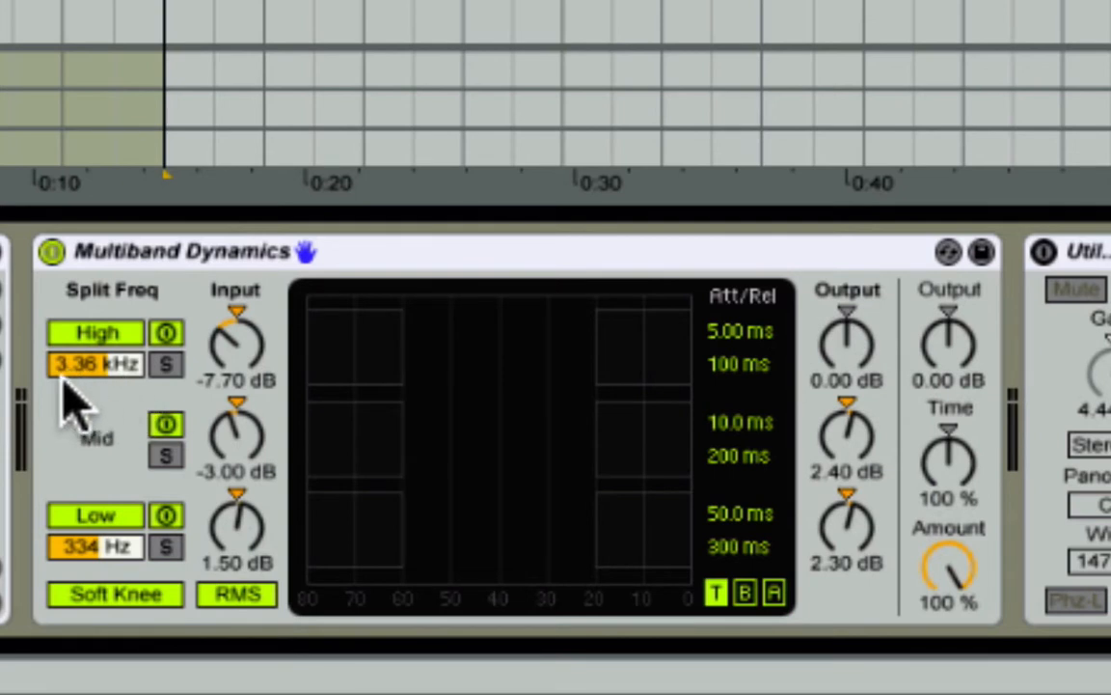
{"action": "mouse_move", "coordinate": [252, 352]}
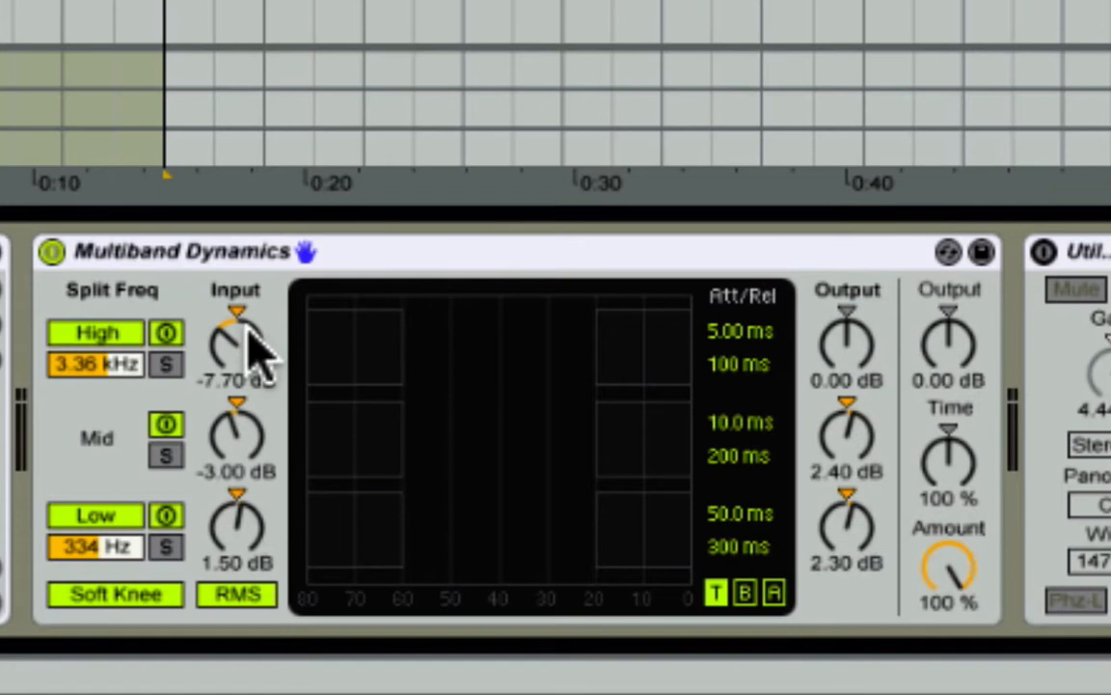
{"action": "mouse_move", "coordinate": [258, 362]}
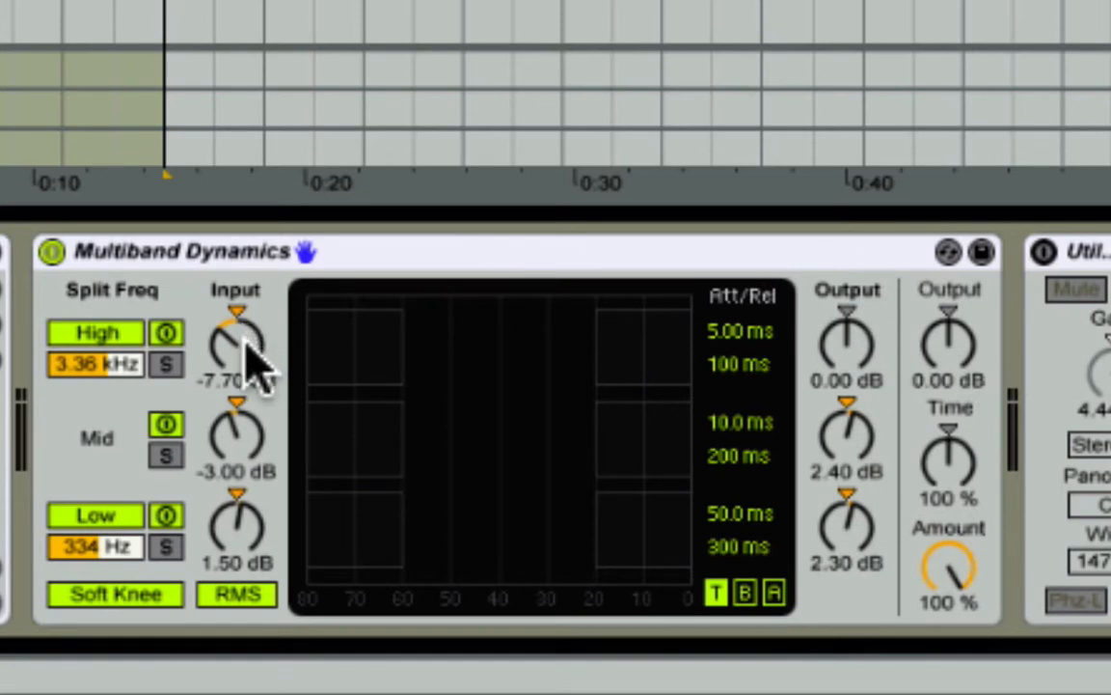
{"action": "mouse_move", "coordinate": [253, 470]}
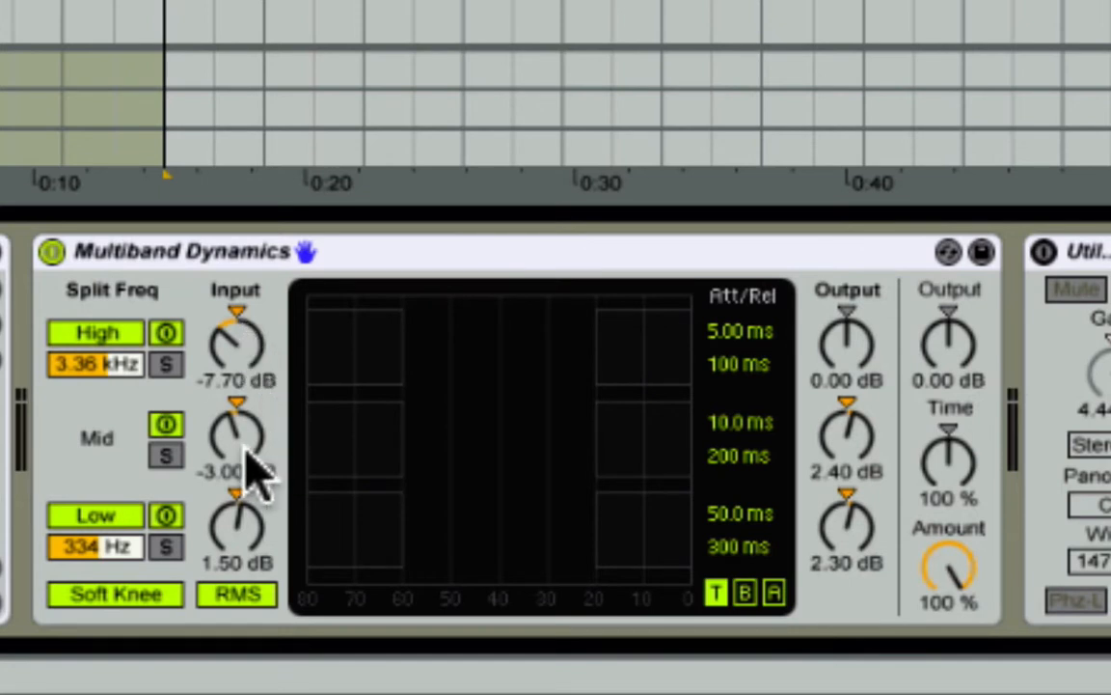
{"action": "mouse_move", "coordinate": [268, 481]}
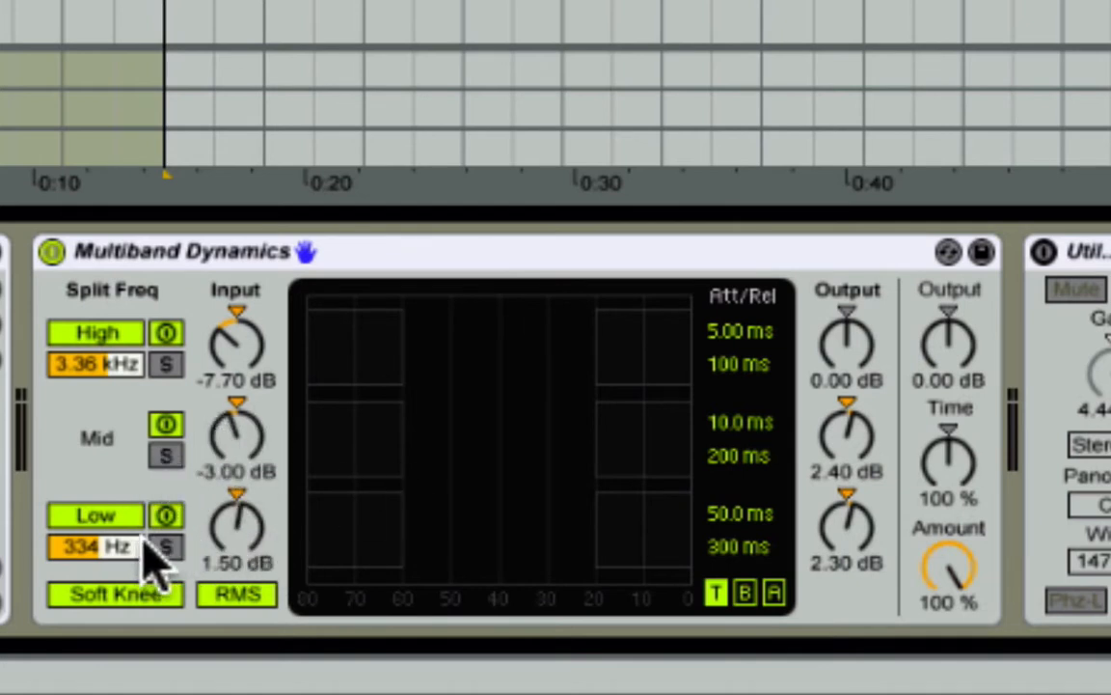
{"action": "mouse_move", "coordinate": [256, 545]}
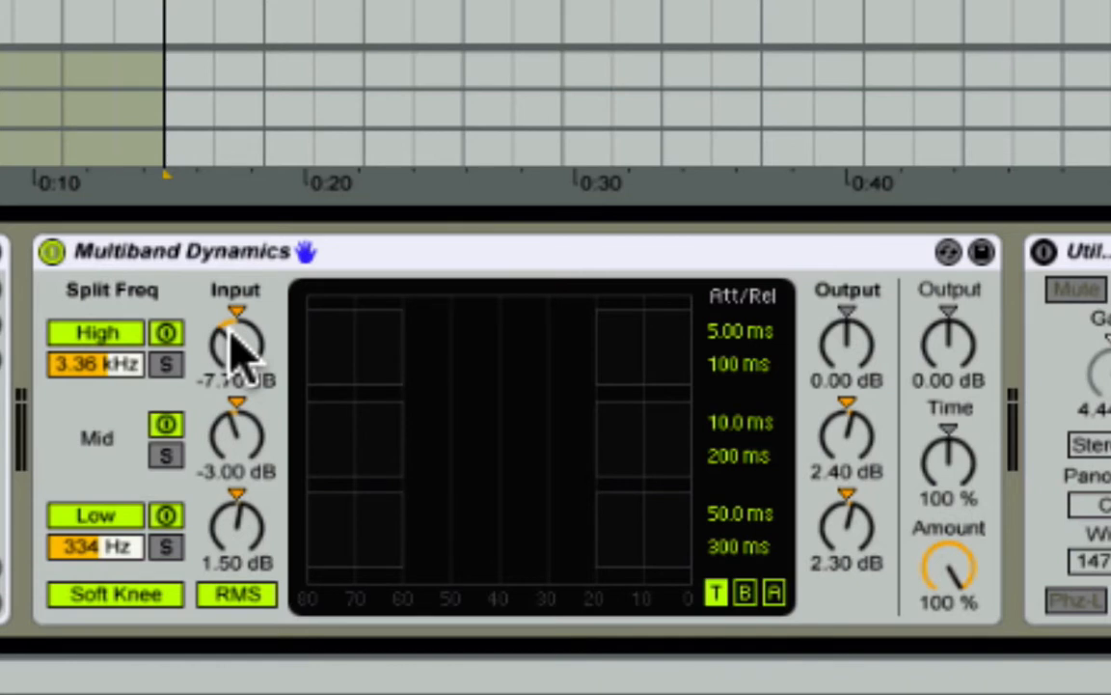
{"action": "mouse_move", "coordinate": [849, 446]}
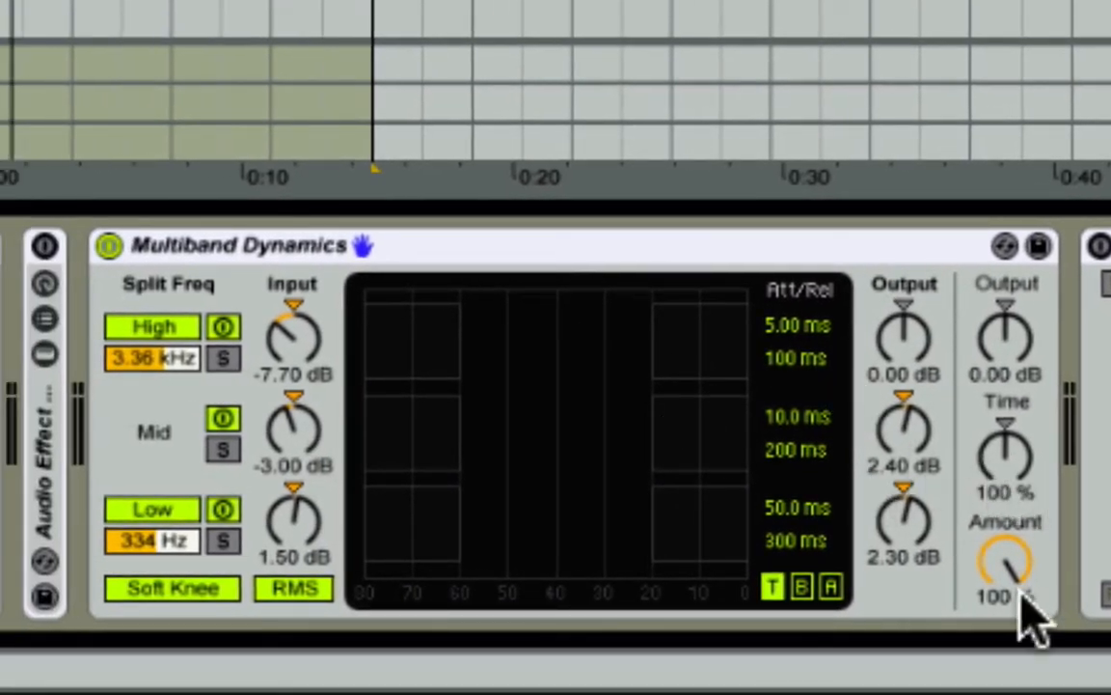
{"action": "mouse_move", "coordinate": [912, 535]}
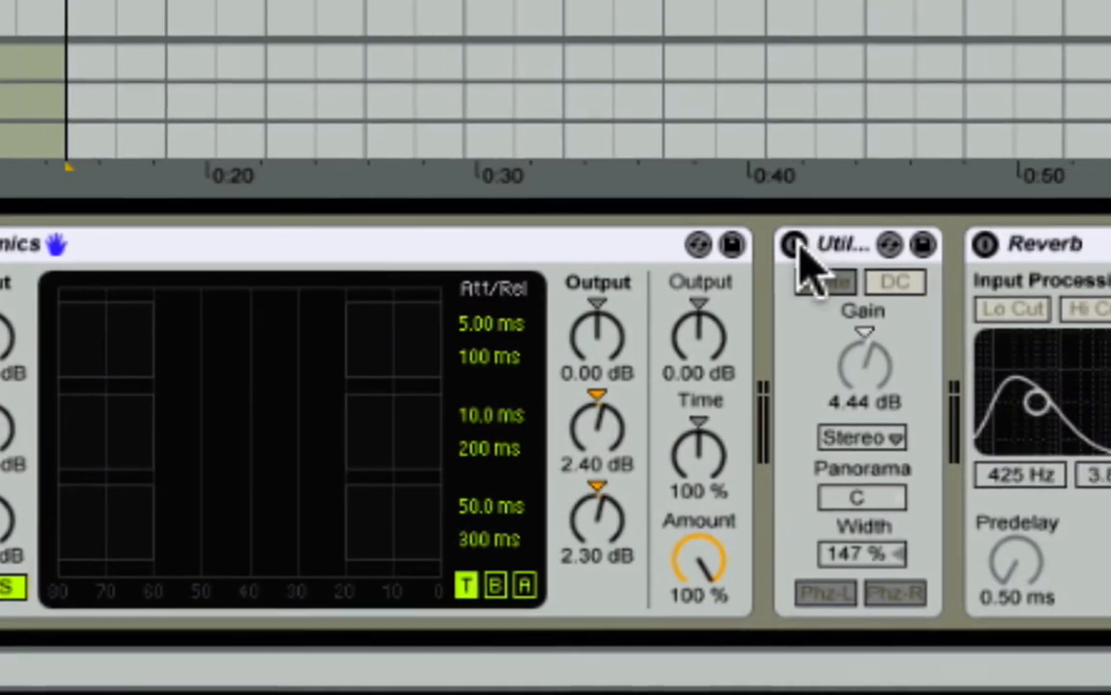
Step: Turn the Utility device back on with 4.44 dB gain and 147% width
{"action": "left_click", "coordinate": [793, 243]}
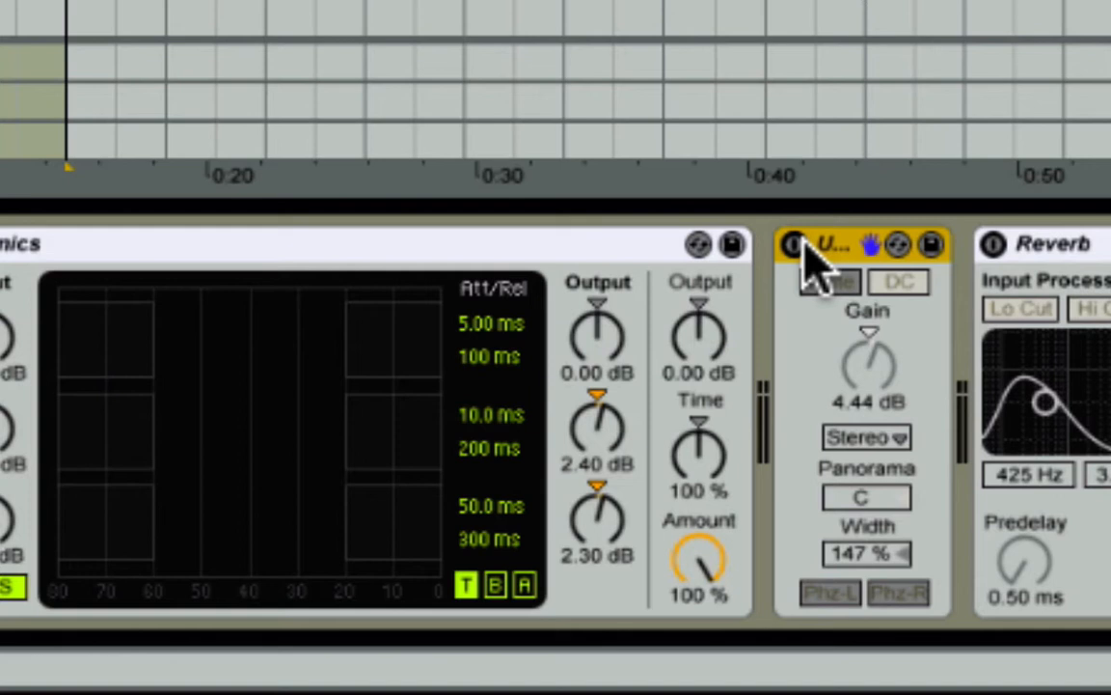
{"action": "left_click", "coordinate": [899, 281]}
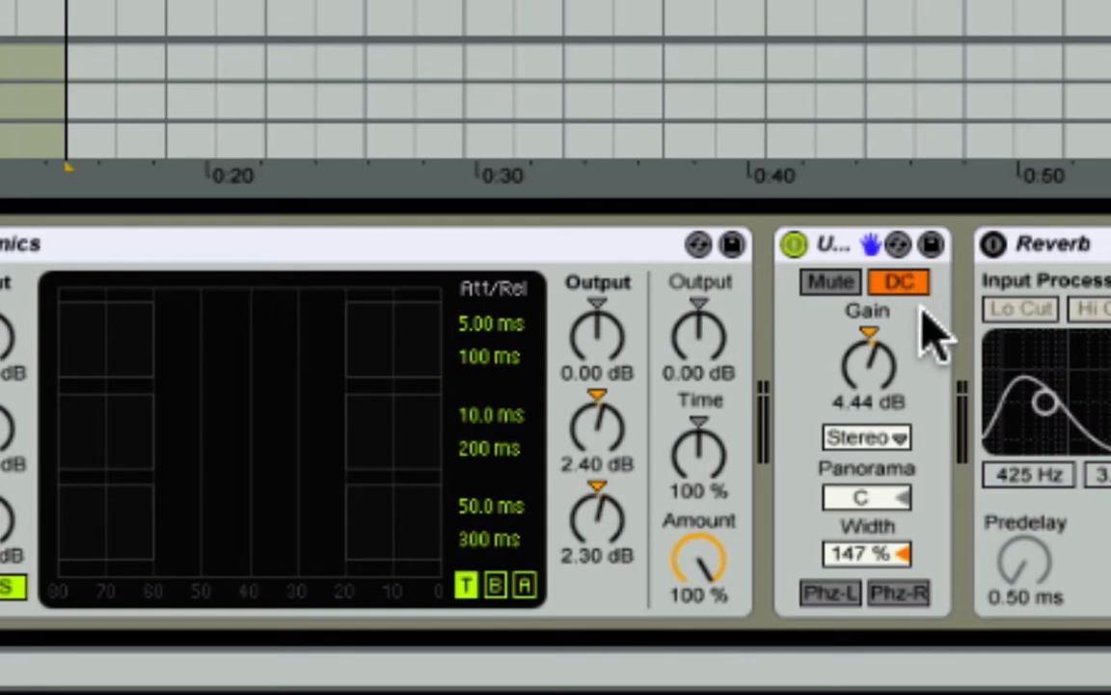
{"action": "mouse_move", "coordinate": [909, 453]}
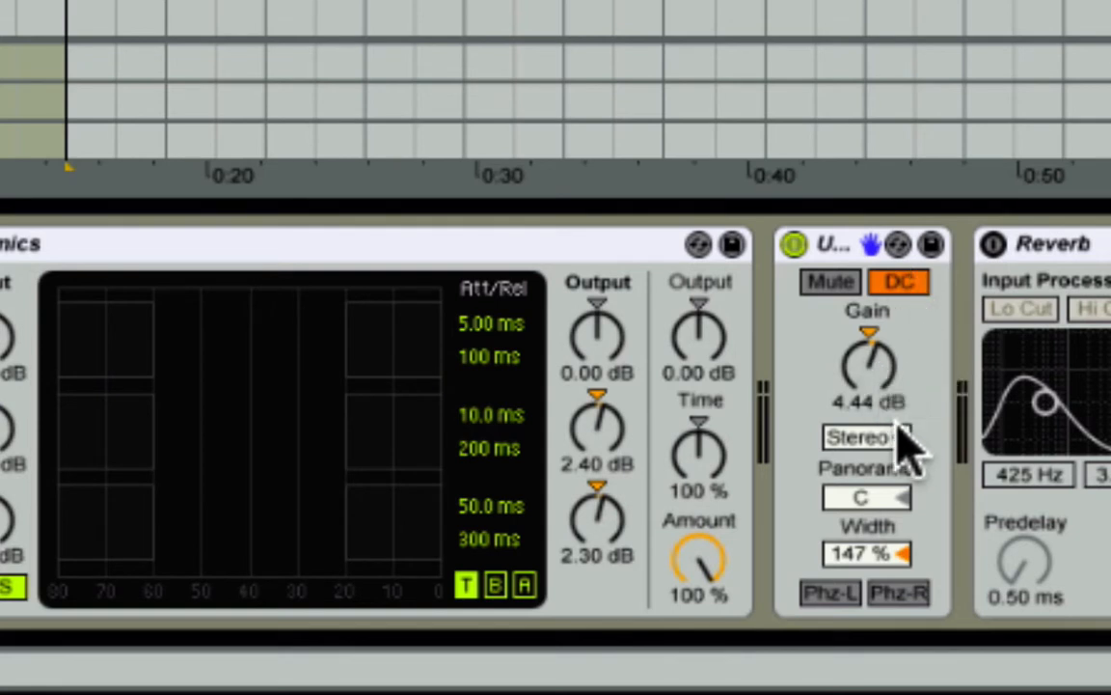
{"action": "mouse_move", "coordinate": [868, 593]}
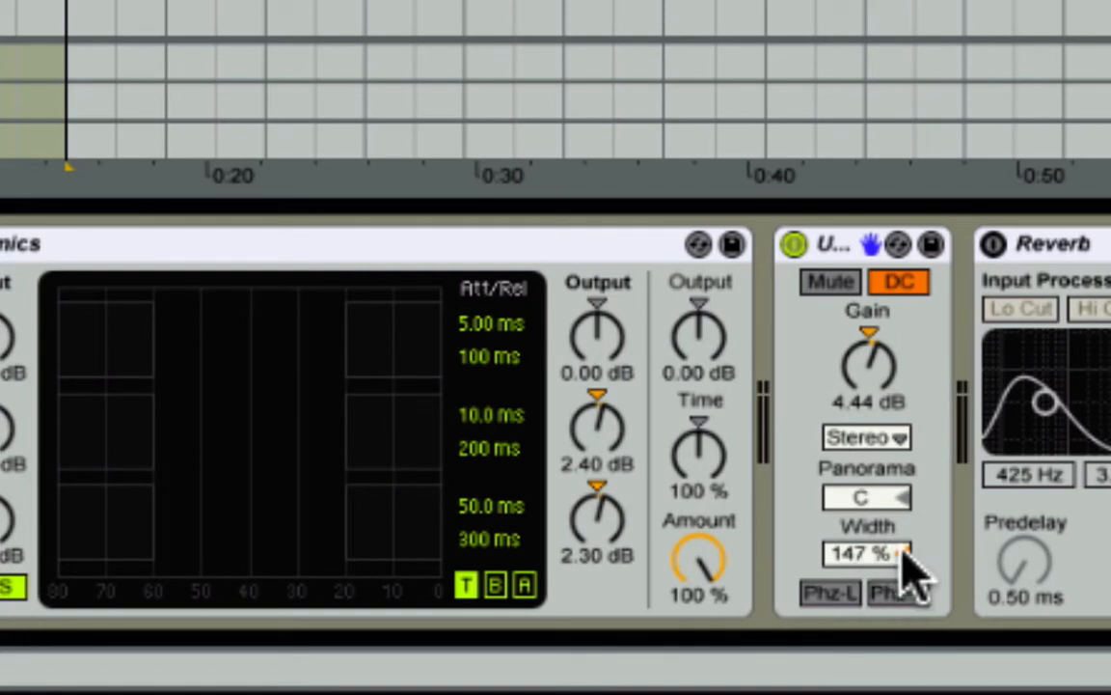
{"action": "left_click_drag", "start_coordinate": [863, 552], "coordinate": [864, 574]}
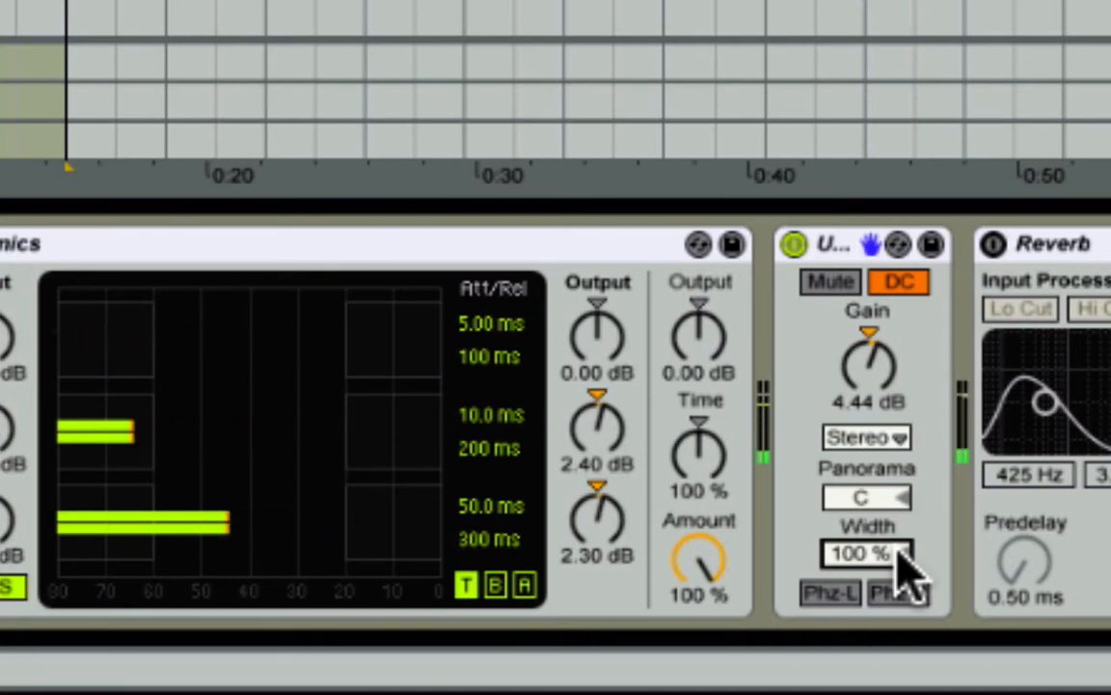
{"action": "left_click_drag", "start_coordinate": [865, 553], "coordinate": [866, 521]}
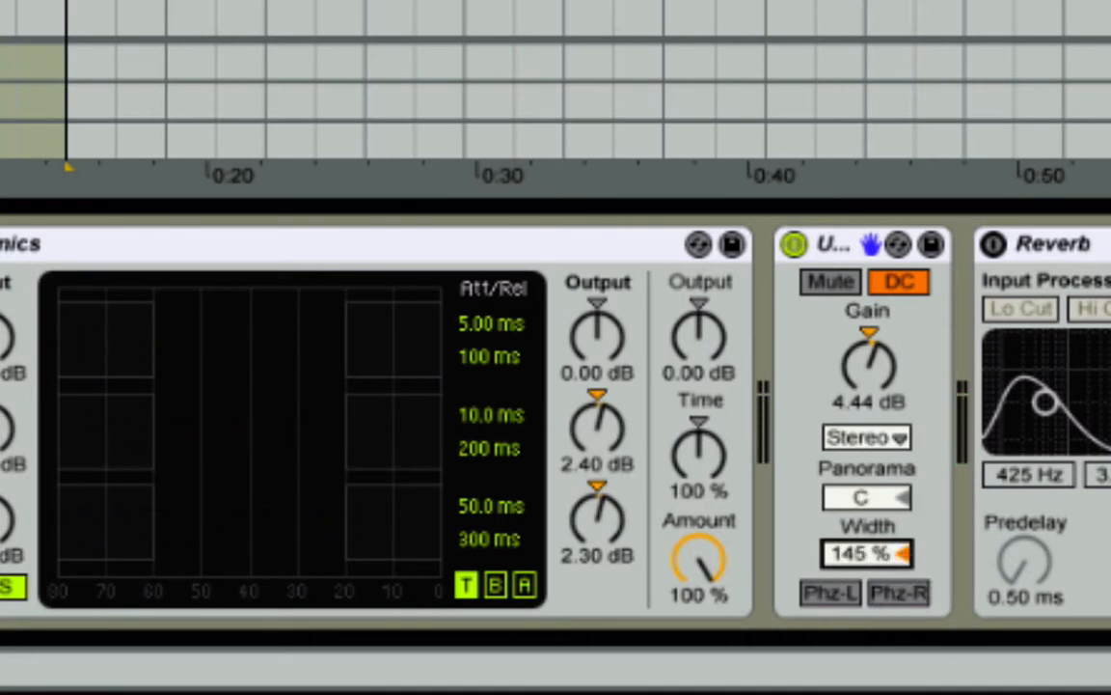
{"action": "left_click_drag", "start_coordinate": [859, 552], "coordinate": [859, 540]}
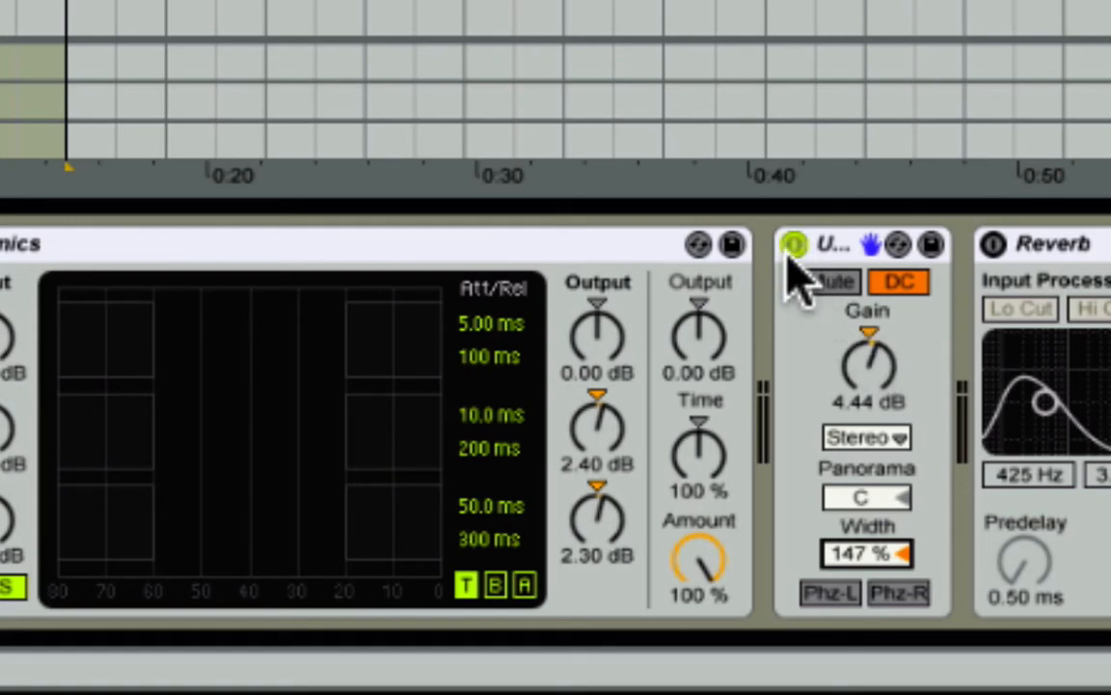
Step: Bypass and re-enable Utility at 147% width, then raise its gain
{"action": "left_click", "coordinate": [787, 245]}
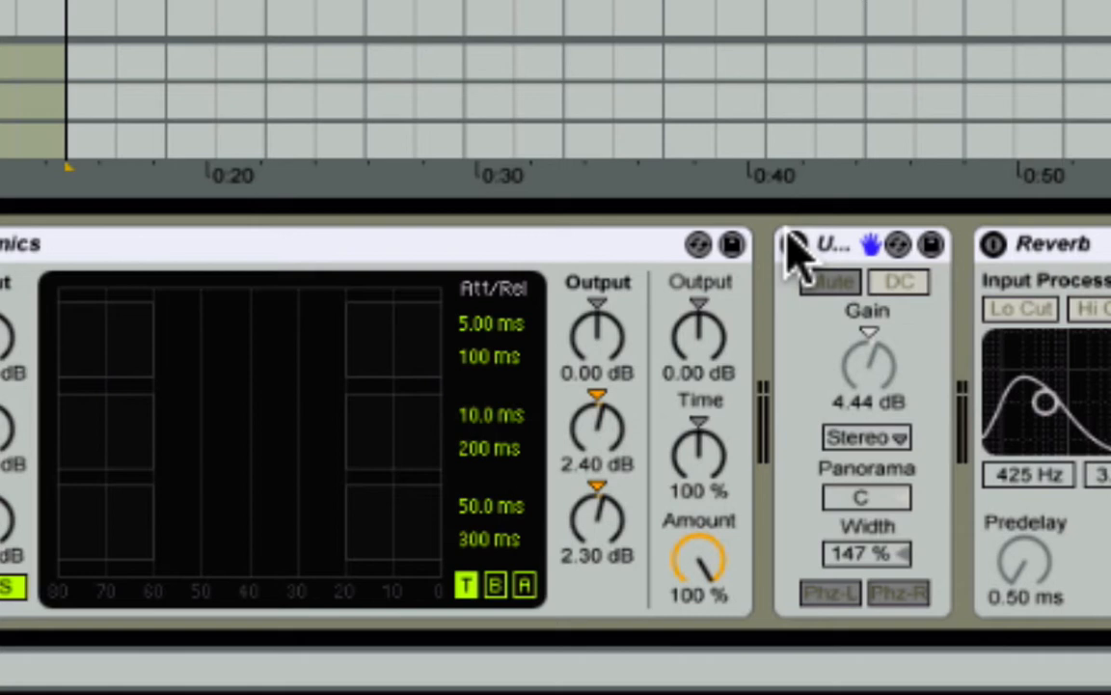
{"action": "left_click", "coordinate": [897, 282]}
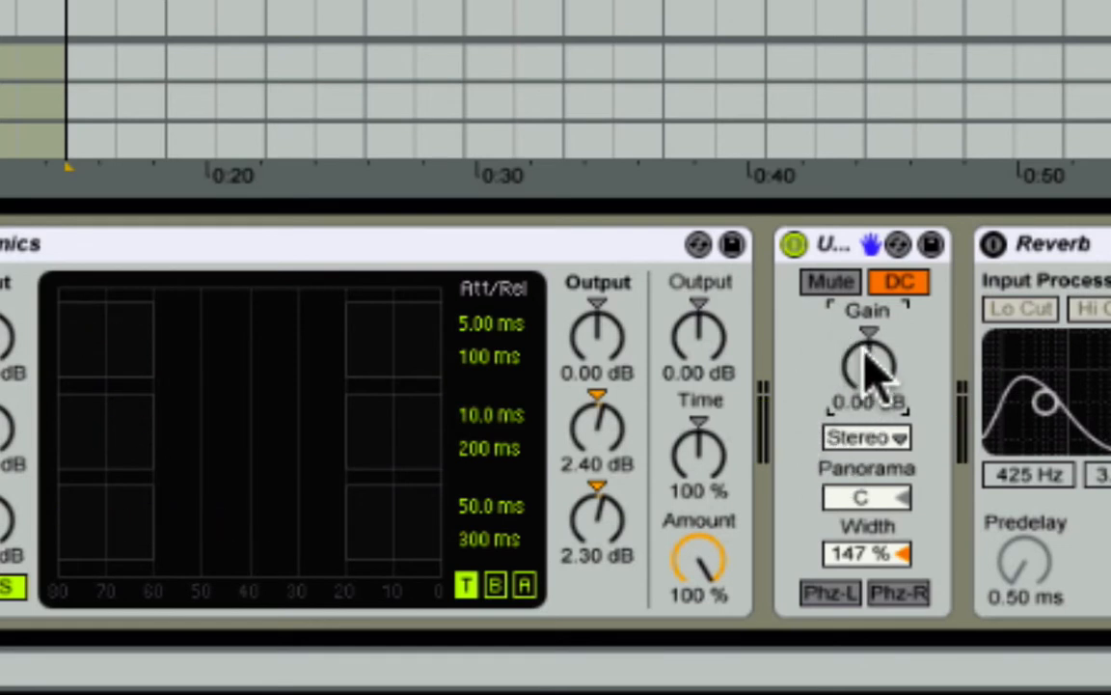
{"action": "left_click_drag", "start_coordinate": [867, 371], "coordinate": [866, 337]}
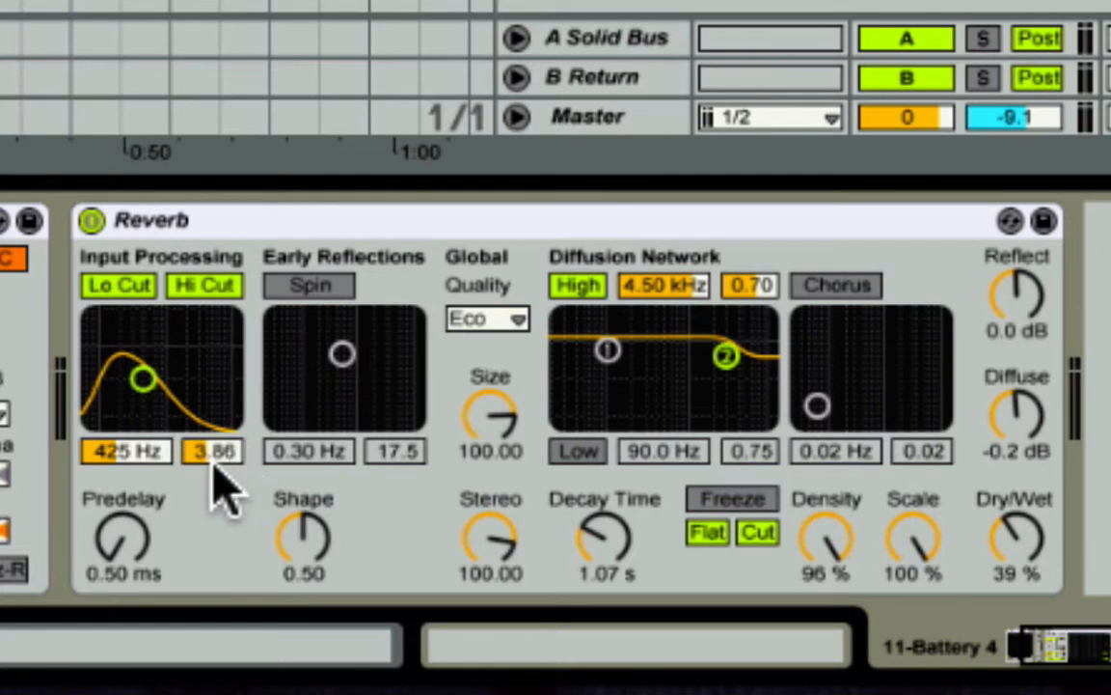
{"action": "mouse_move", "coordinate": [237, 496]}
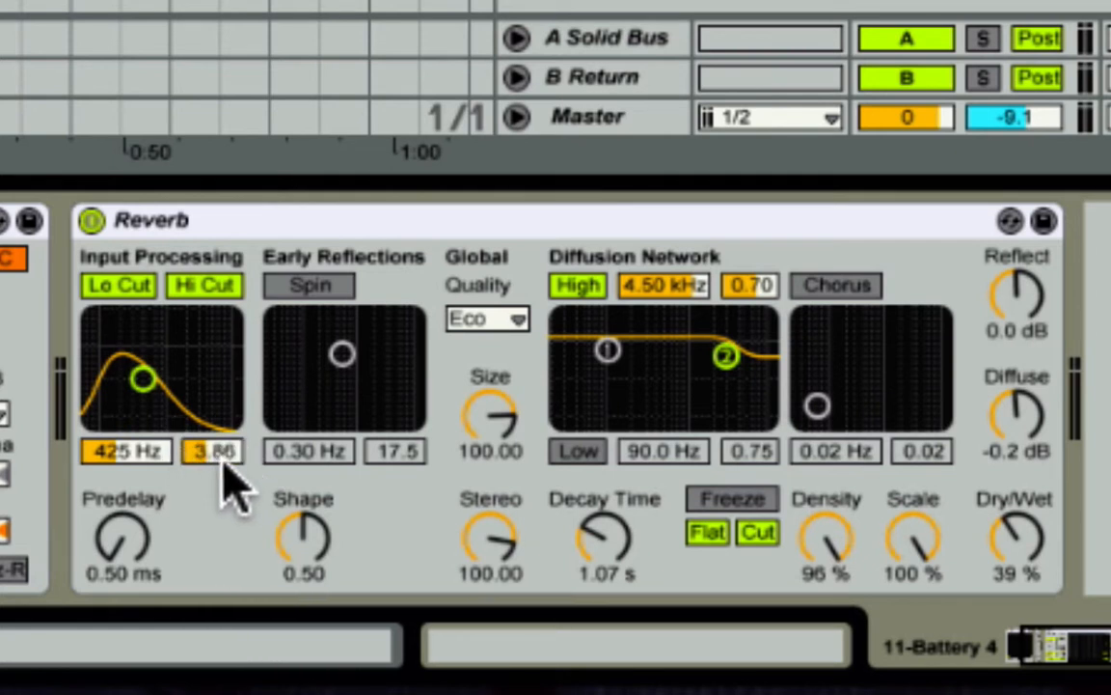
{"action": "mouse_move", "coordinate": [260, 506]}
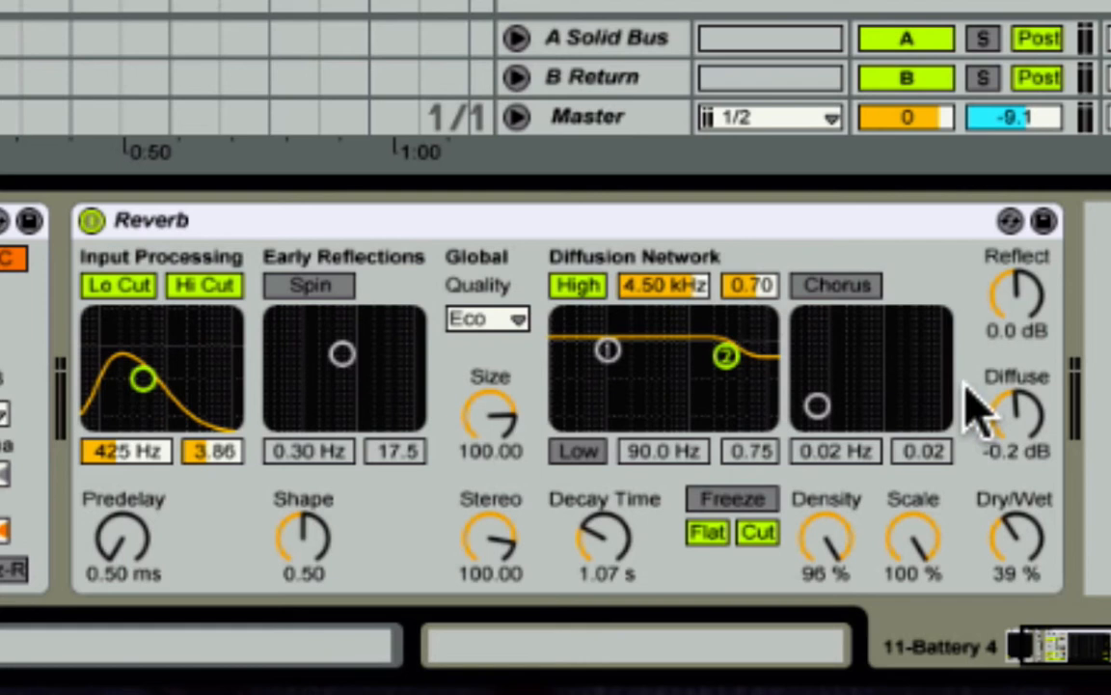
{"action": "mouse_move", "coordinate": [926, 367]}
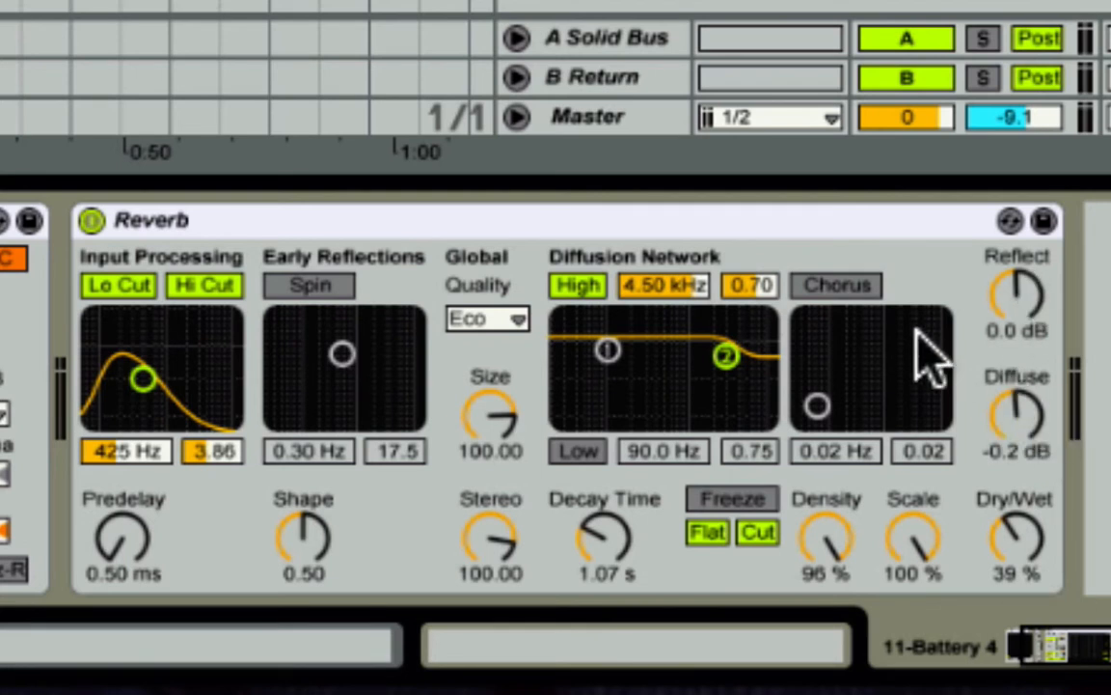
{"action": "mouse_move", "coordinate": [822, 564]}
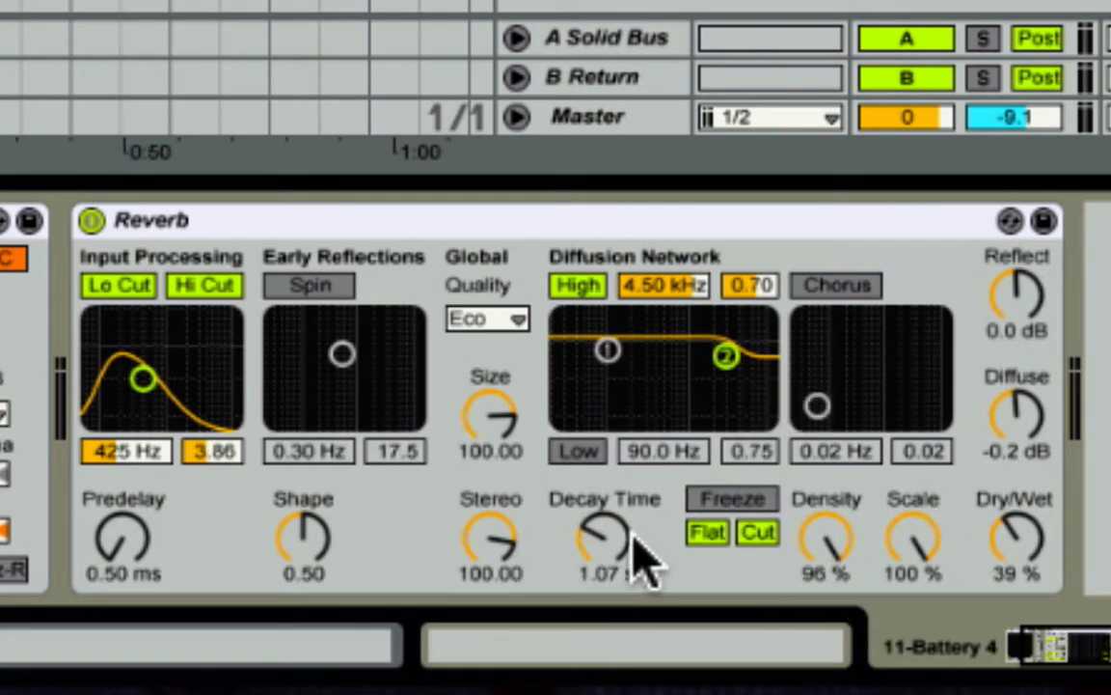
{"action": "mouse_move", "coordinate": [617, 607]}
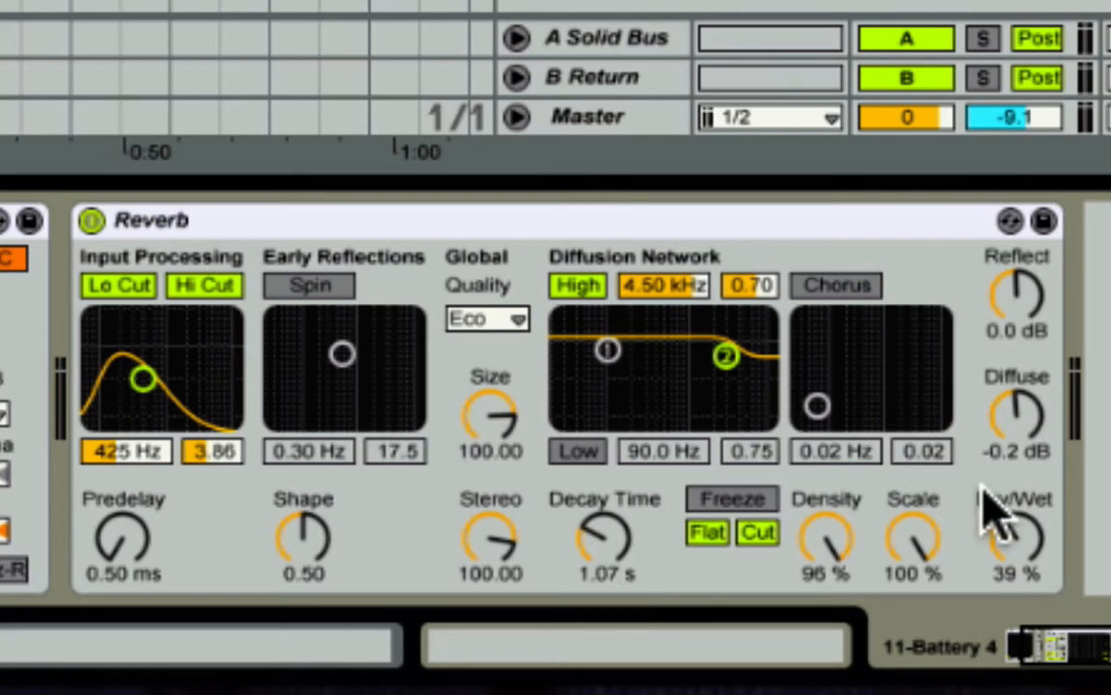
{"action": "mouse_move", "coordinate": [1081, 564]}
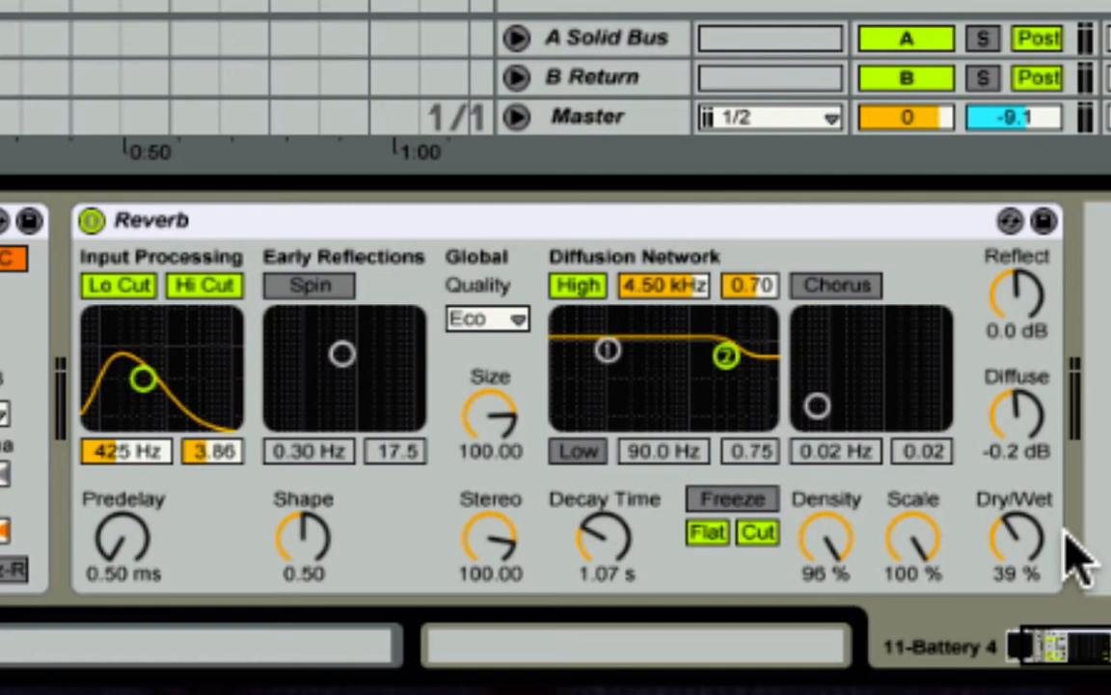
{"action": "left_click", "coordinate": [92, 220]}
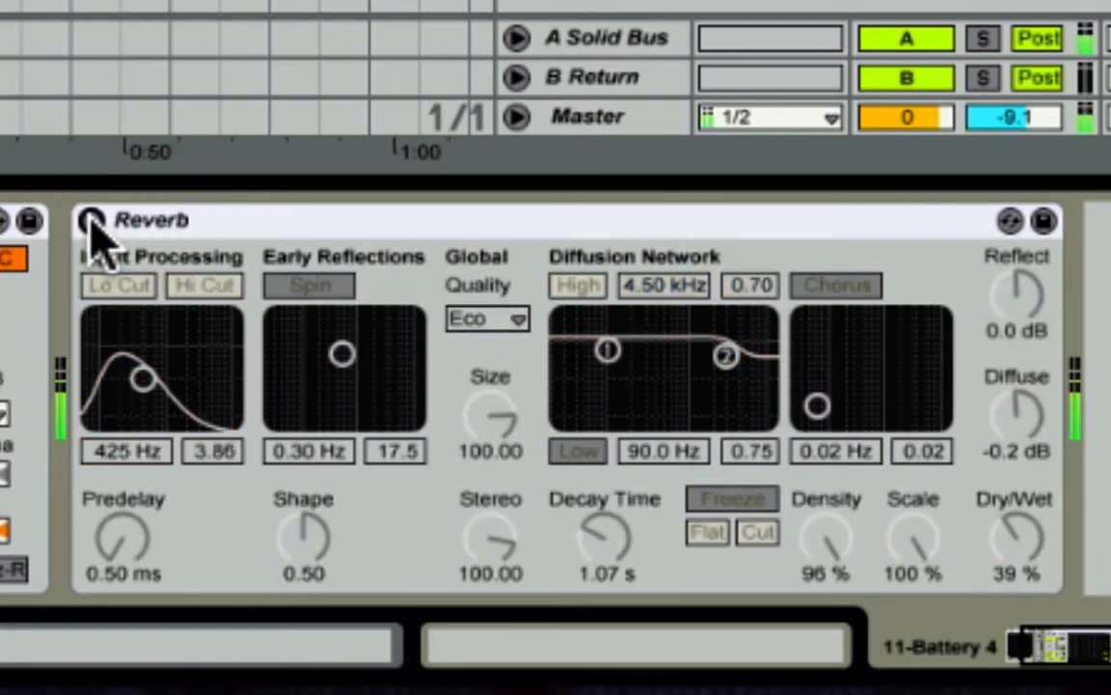
{"action": "left_click", "coordinate": [90, 220]}
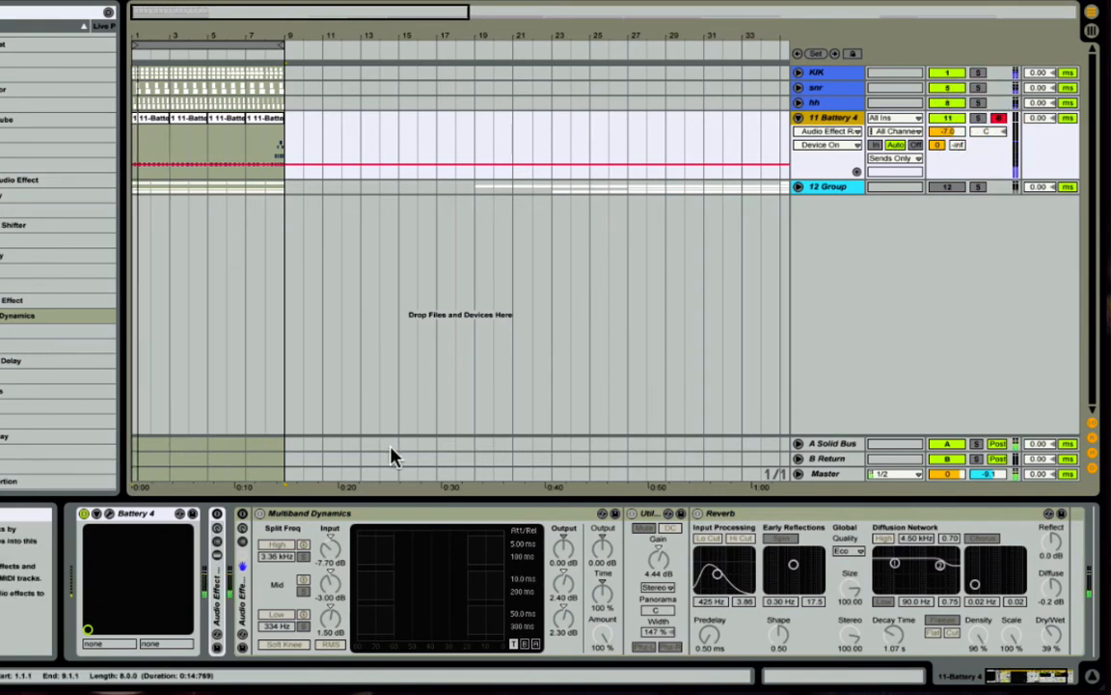
Step: Expand the Audio Effect Rack to show the CamelCrusher and Sausage Fattener chains
{"action": "left_click", "coordinate": [233, 515]}
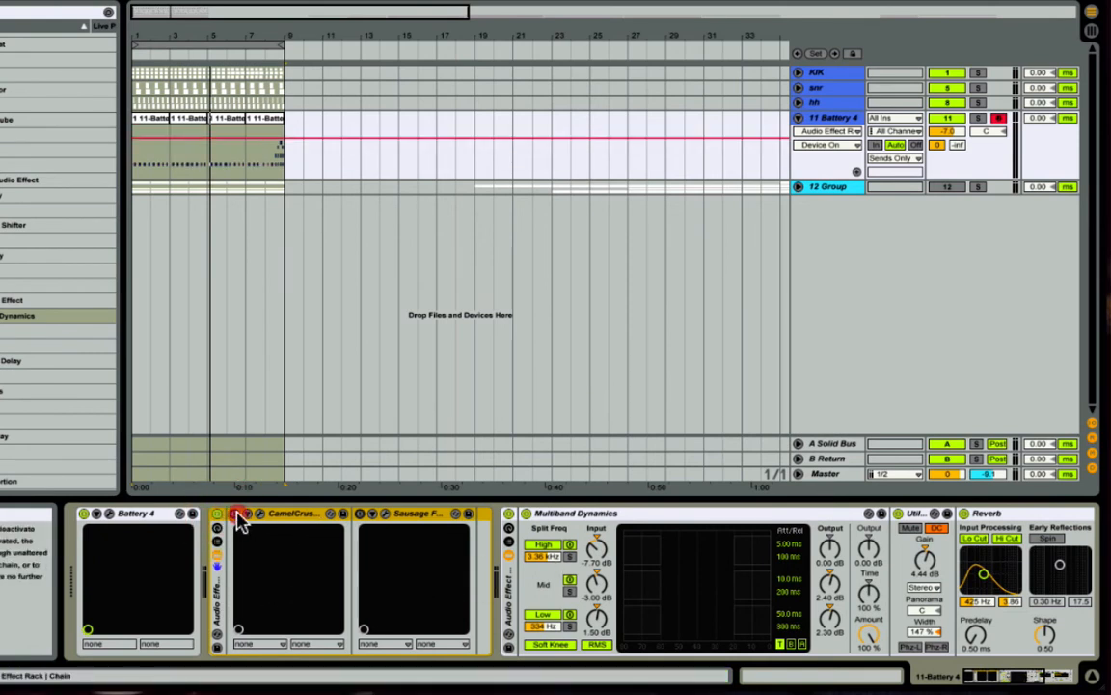
Step: Open the CamelCrusher window showing the Annihilate patch
{"action": "left_click", "coordinate": [244, 514]}
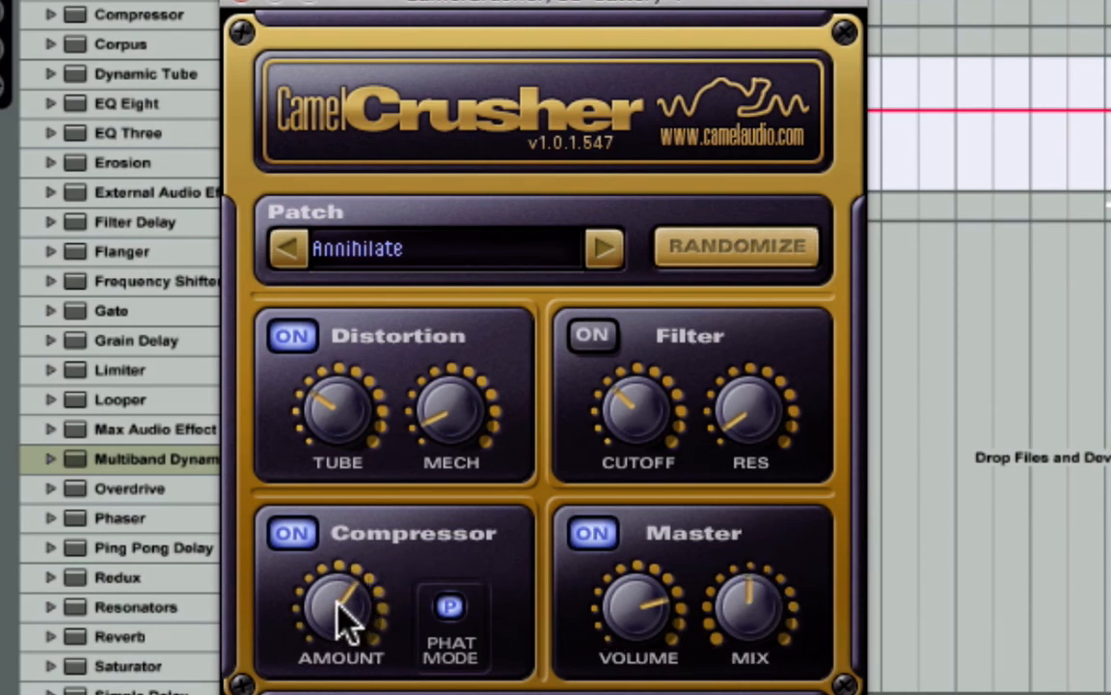
{"action": "mouse_move", "coordinate": [391, 463]}
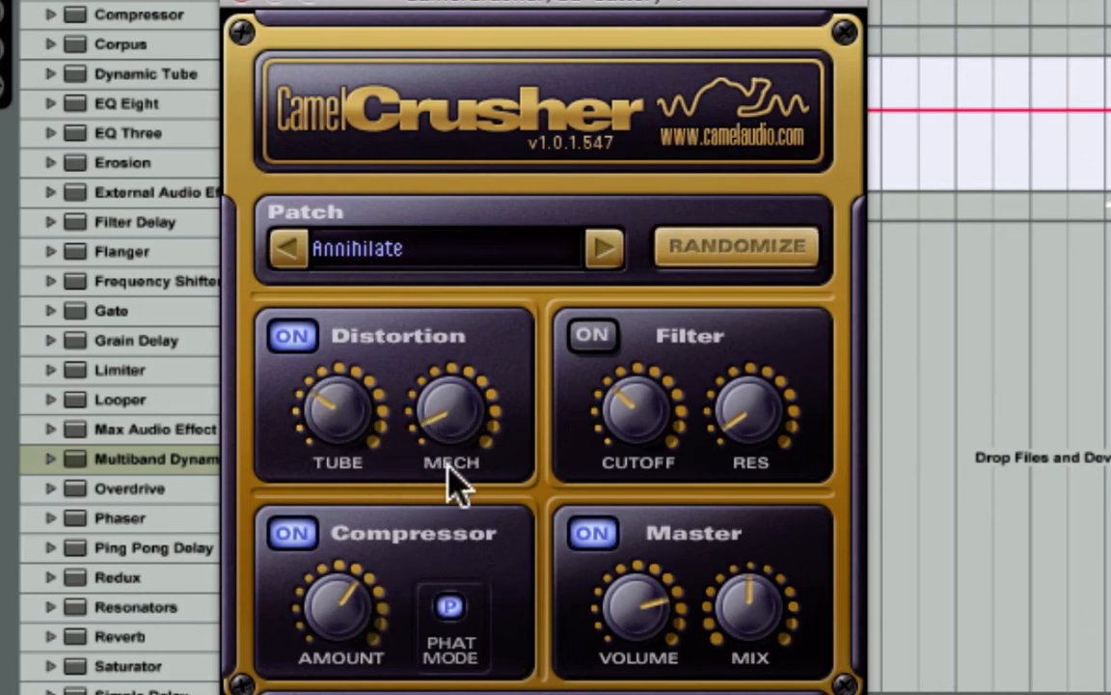
{"action": "mouse_move", "coordinate": [145, 574]}
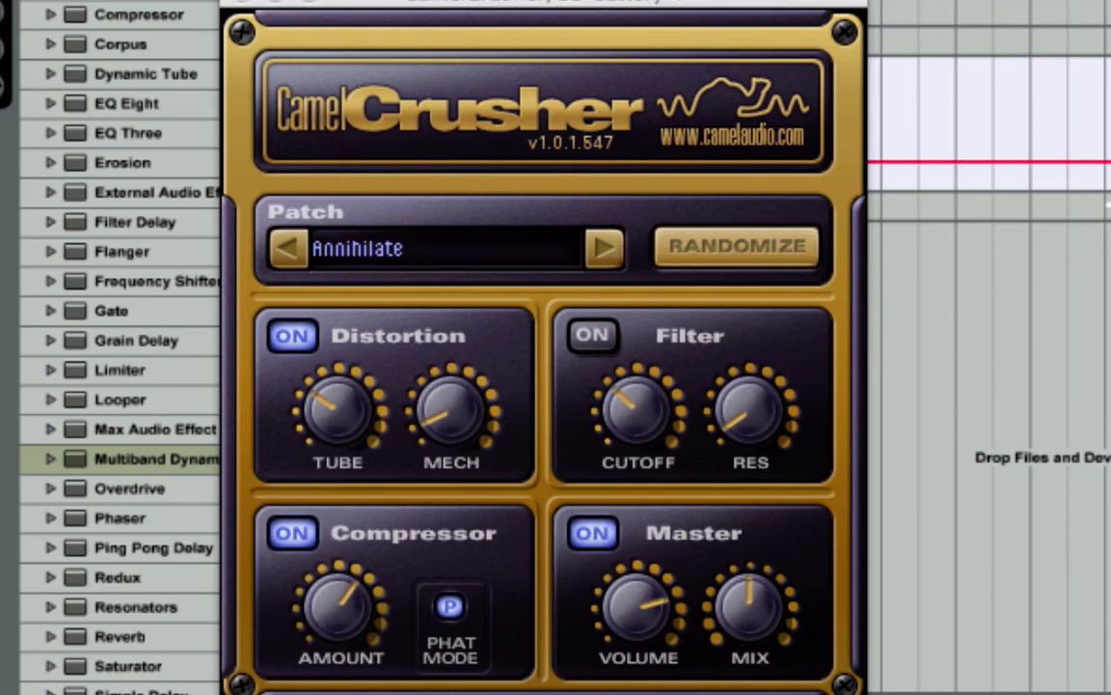
{"action": "mouse_move", "coordinate": [1066, 613]}
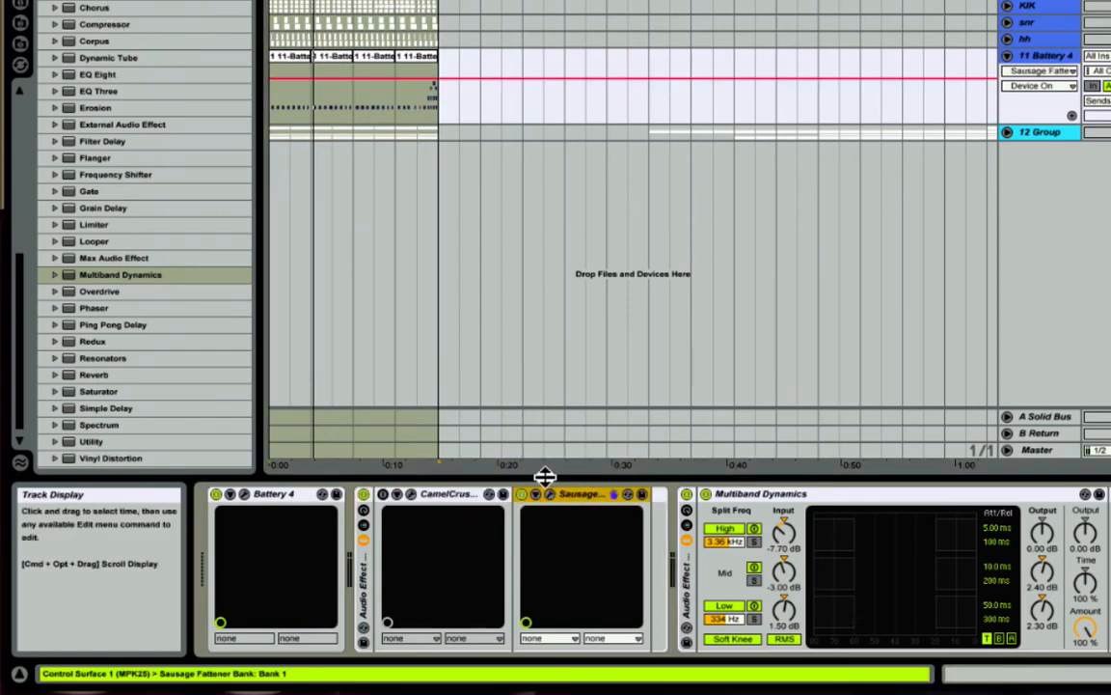
Step: Open the Sausage Fattener window and toggle it off to compare the sound
{"action": "left_click", "coordinate": [549, 494]}
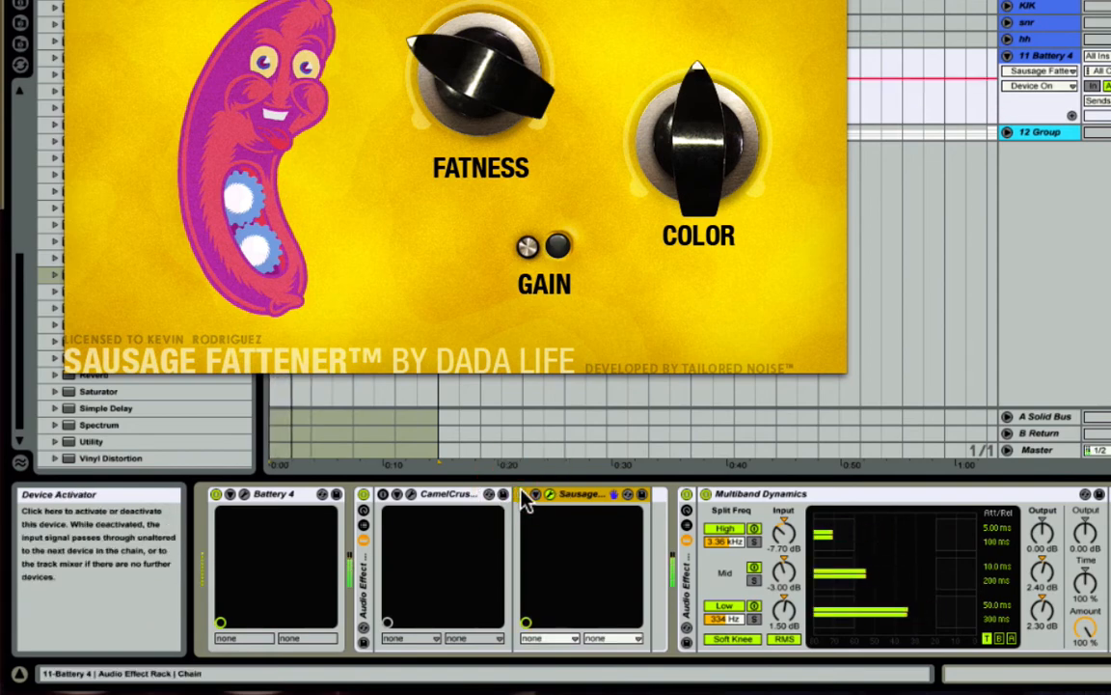
{"action": "left_click", "coordinate": [562, 249]}
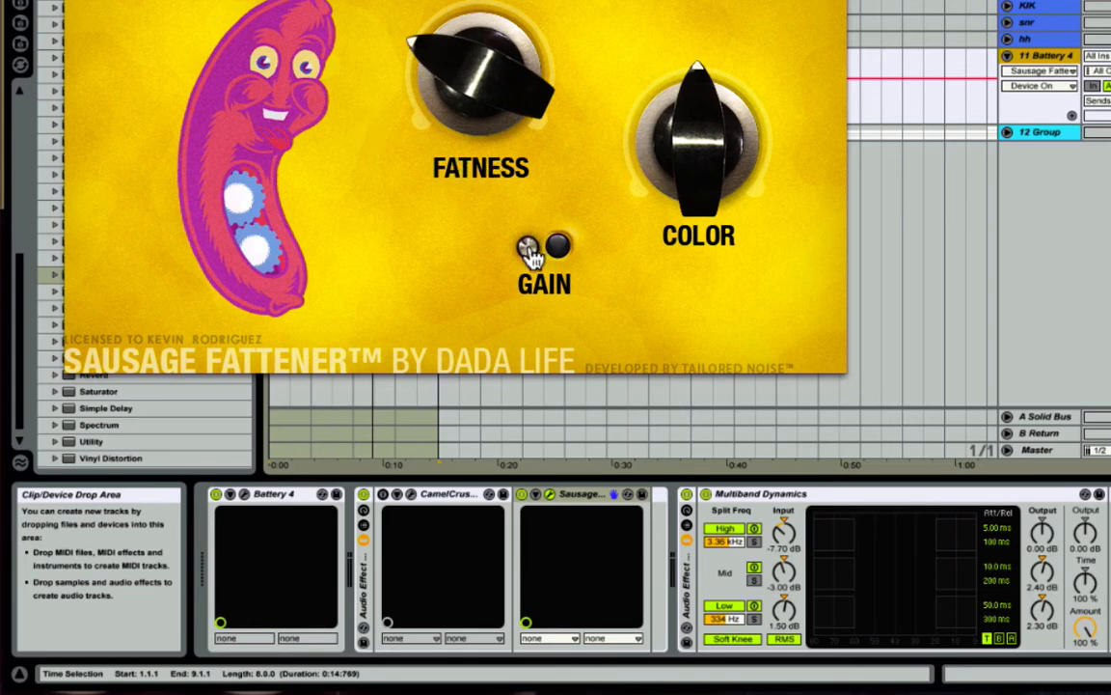
{"action": "mouse_move", "coordinate": [506, 116]}
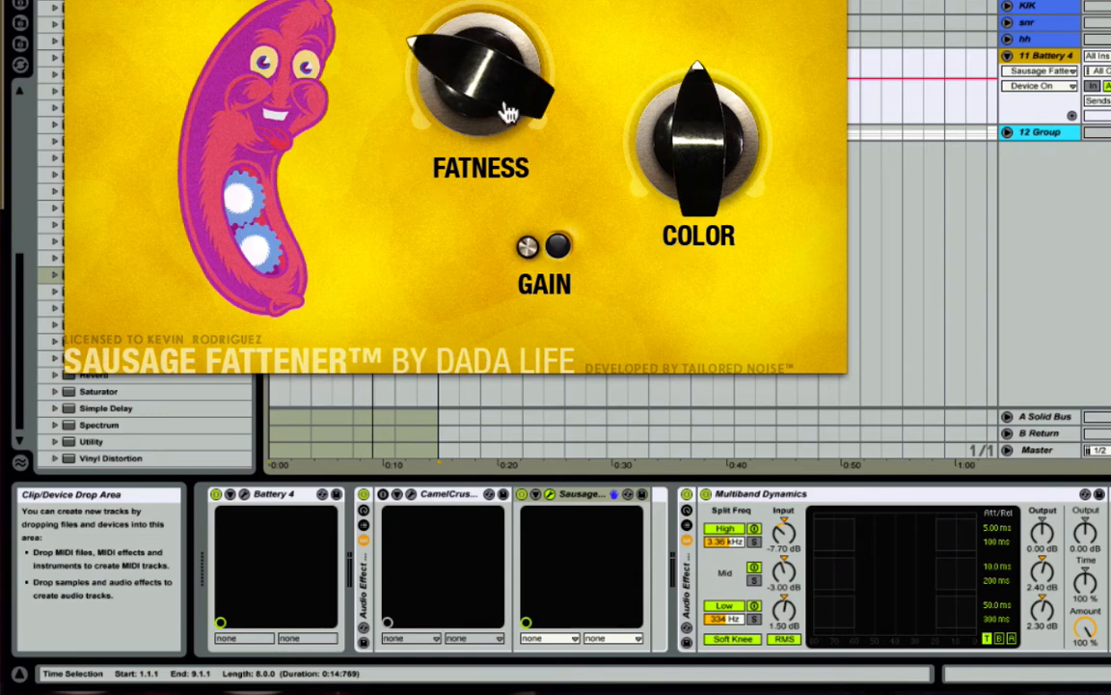
{"action": "mouse_move", "coordinate": [438, 120]}
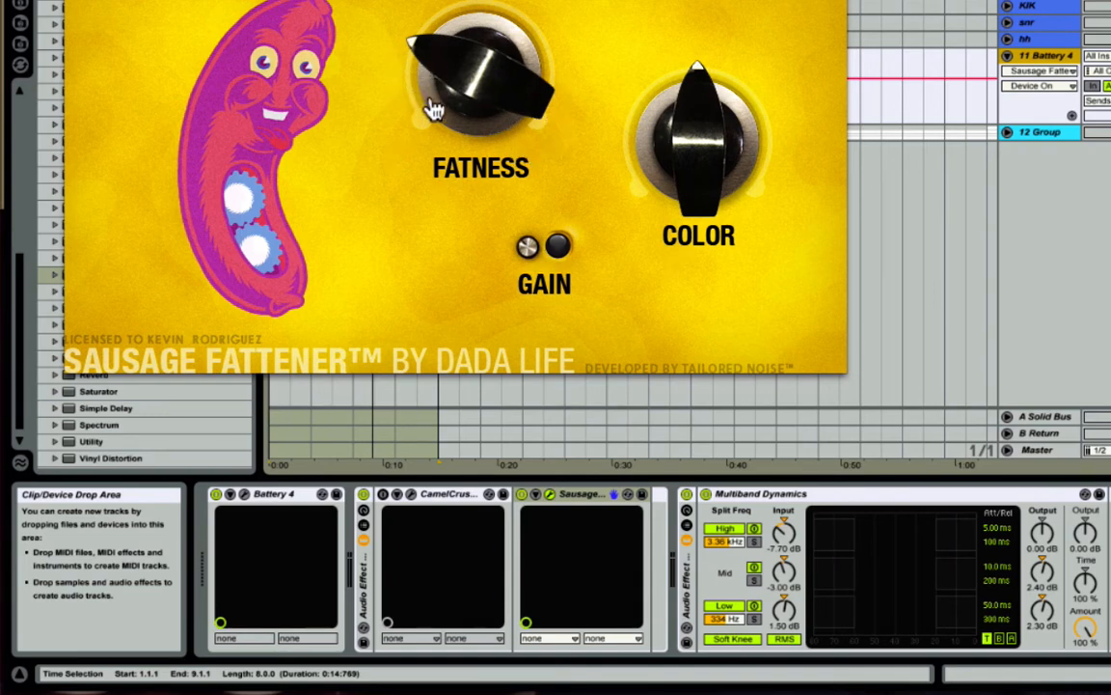
{"action": "mouse_move", "coordinate": [477, 80]}
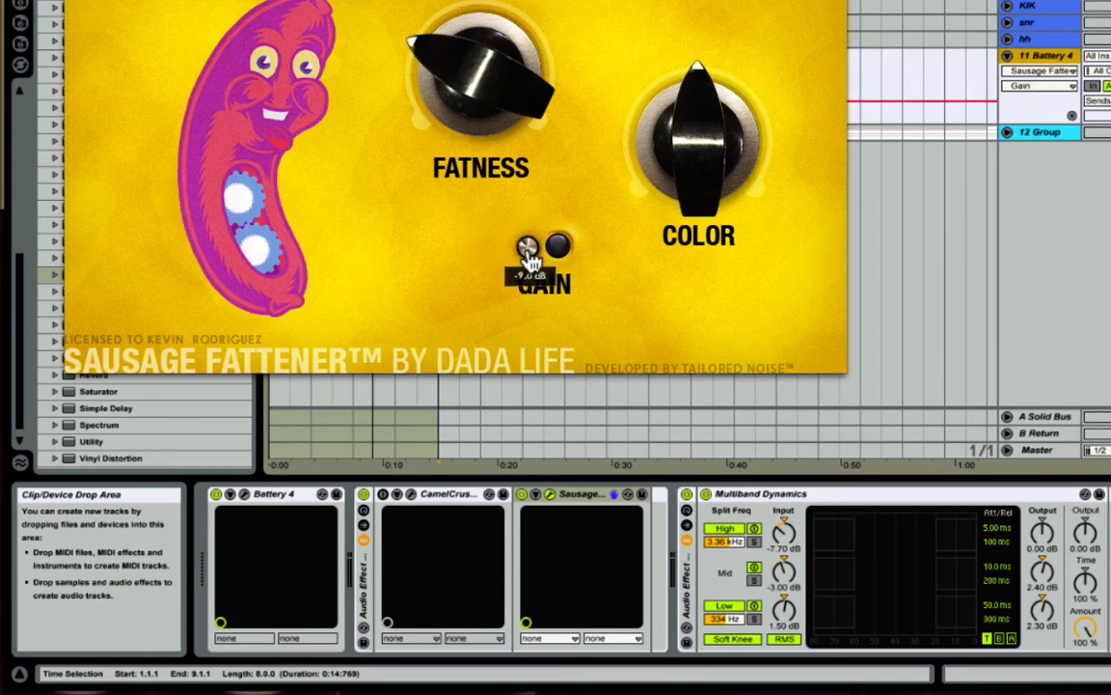
Step: Fine-tune Sausage Fattener's output gain, settling at about -8.5 dB
{"action": "left_click_drag", "start_coordinate": [528, 249], "coordinate": [528, 241]}
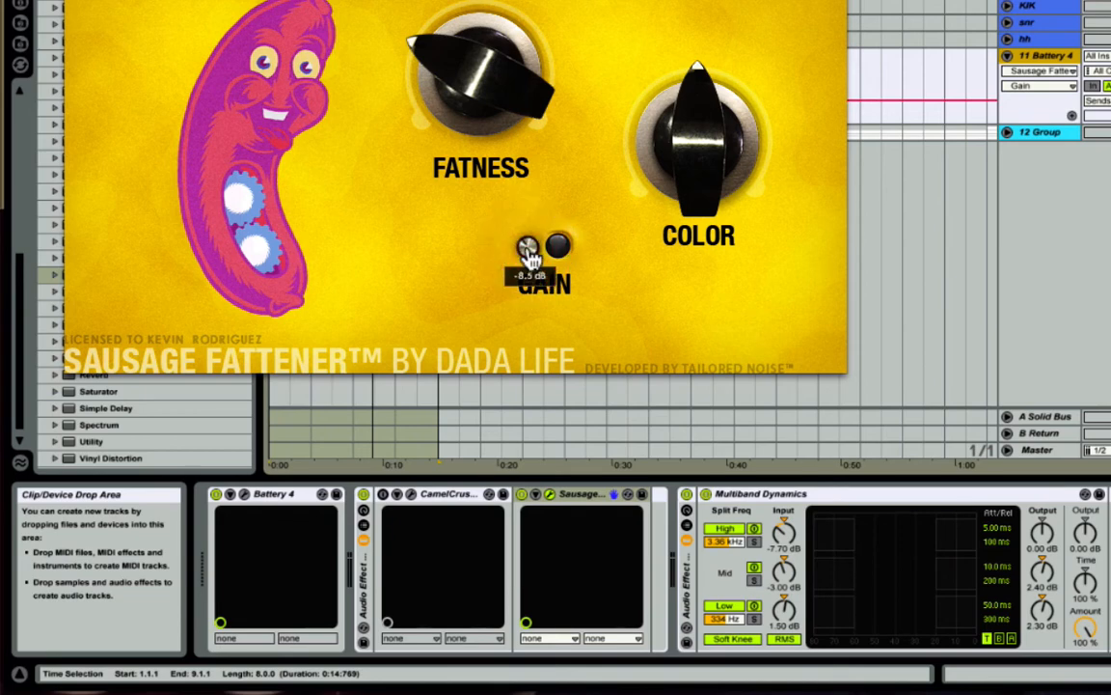
{"action": "left_click_drag", "start_coordinate": [528, 246], "coordinate": [529, 256]}
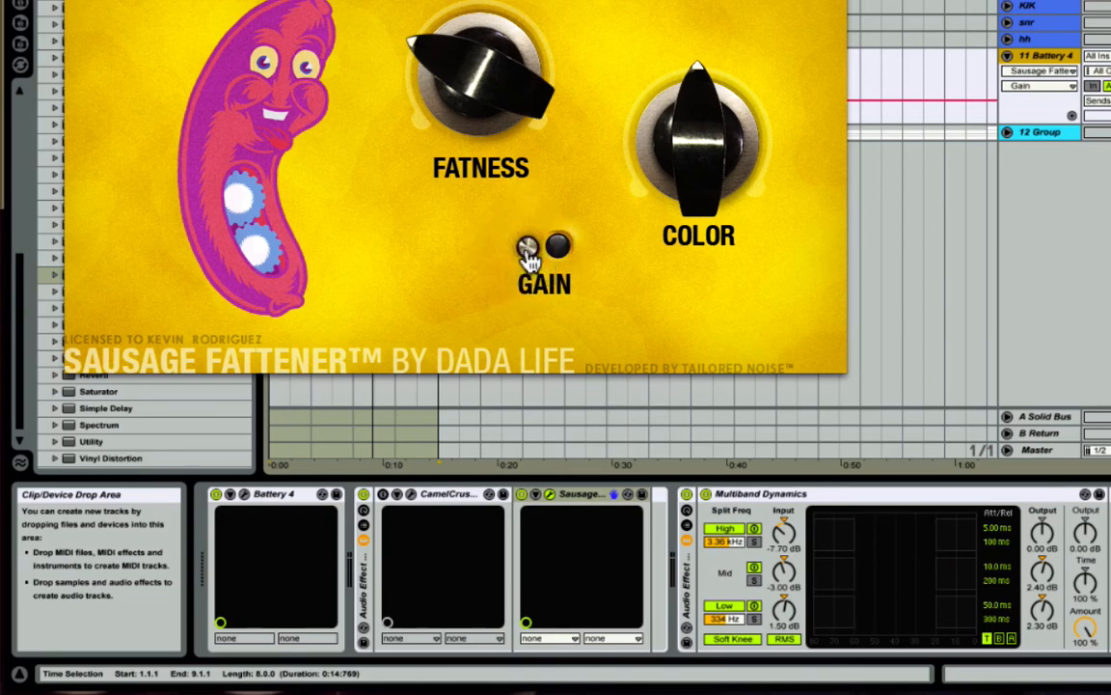
{"action": "mouse_move", "coordinate": [945, 47]}
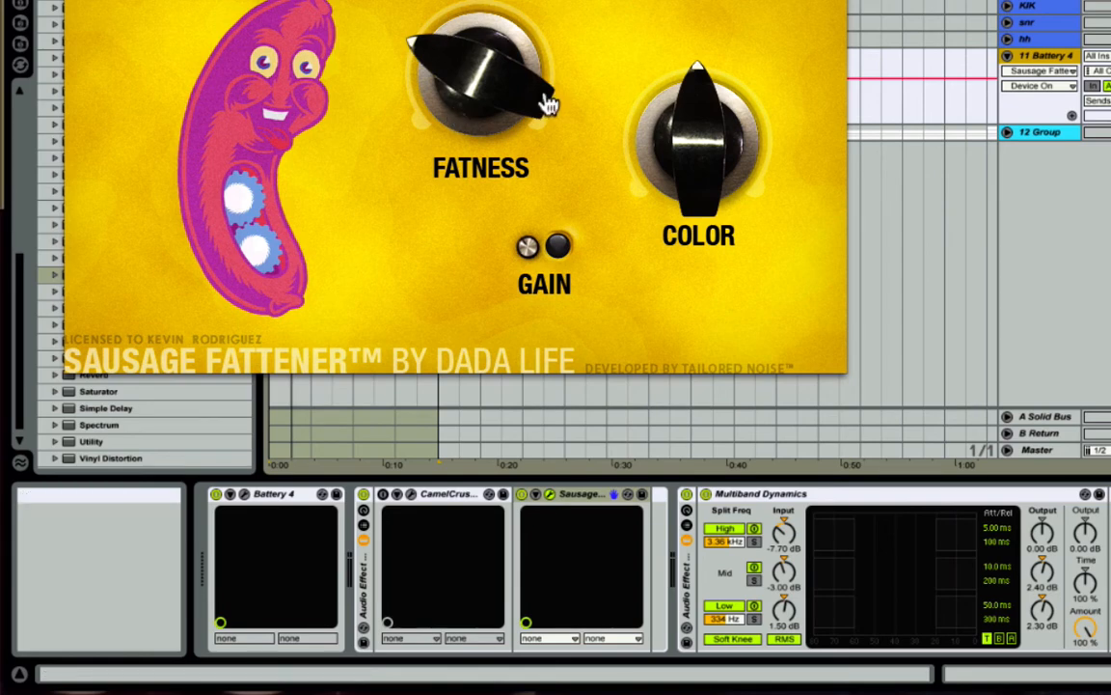
{"action": "left_click_drag", "start_coordinate": [527, 246], "coordinate": [528, 260]}
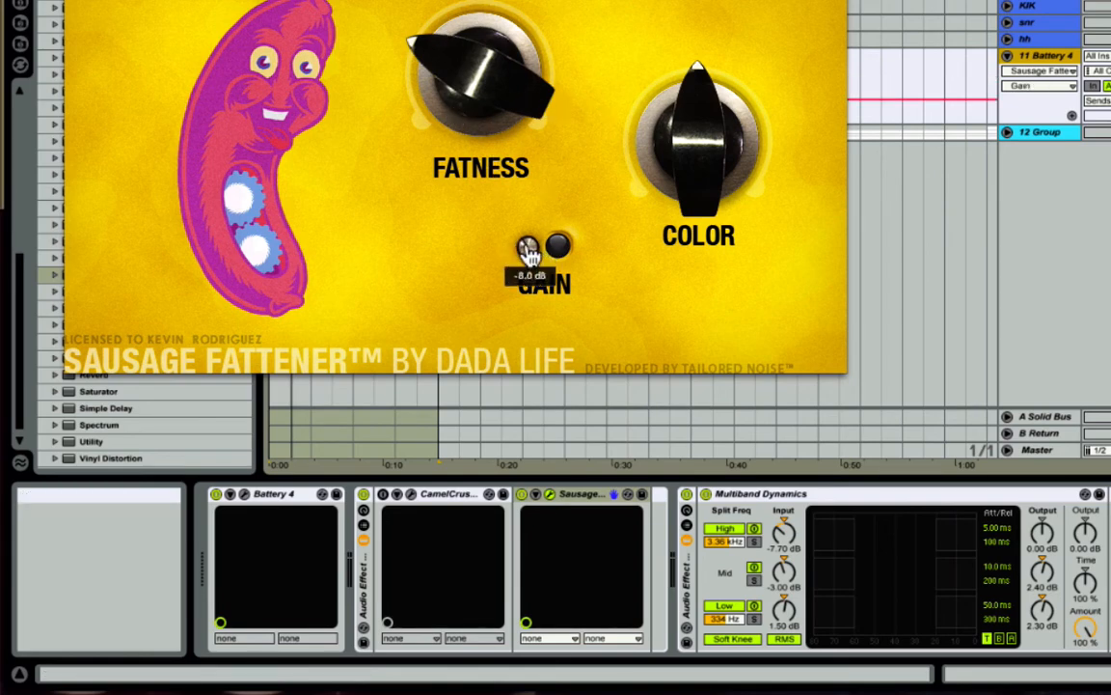
{"action": "left_click_drag", "start_coordinate": [529, 249], "coordinate": [528, 252]}
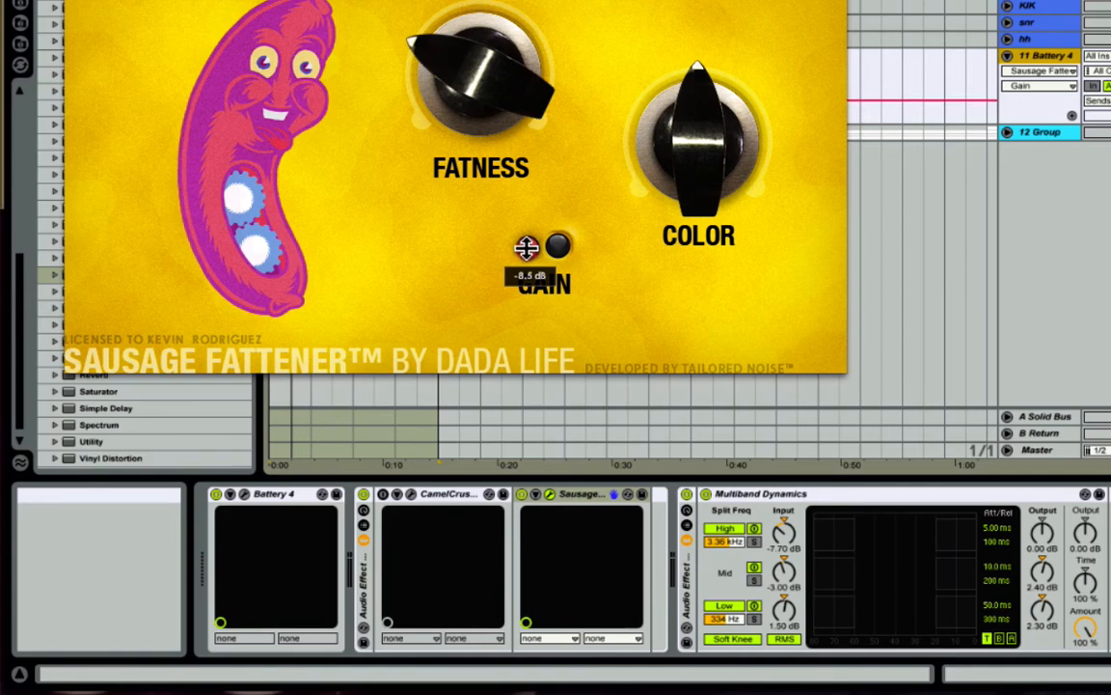